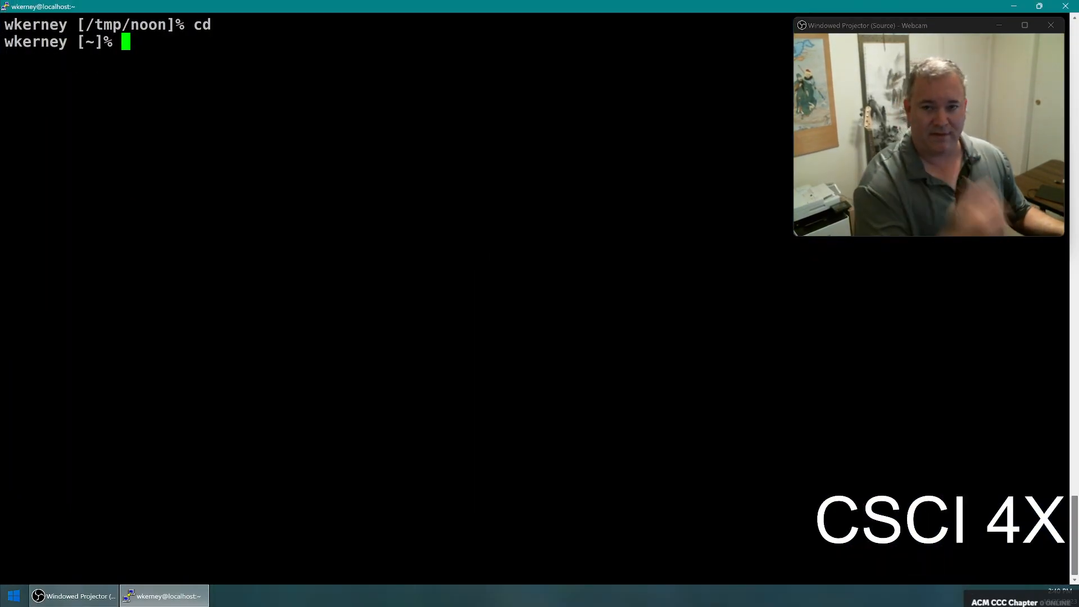
- List the home directory plainly, then with ls -l, highlighting a folder's group permissions
{"action": "type", "text": "ls"}
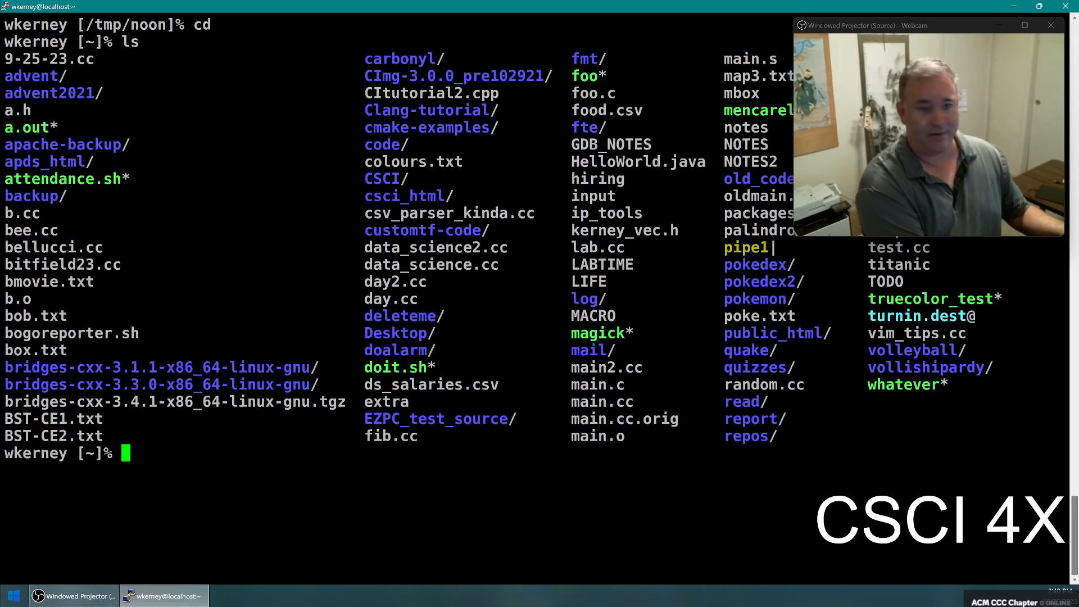
{"action": "type", "text": "ls -l"}
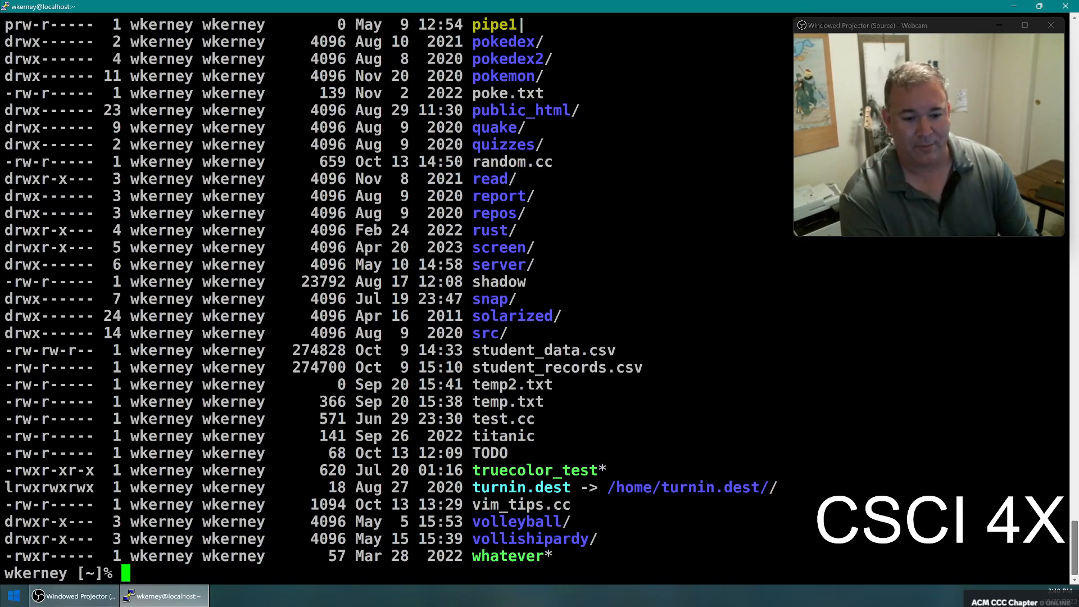
{"action": "double_click", "coordinate": [234, 418]}
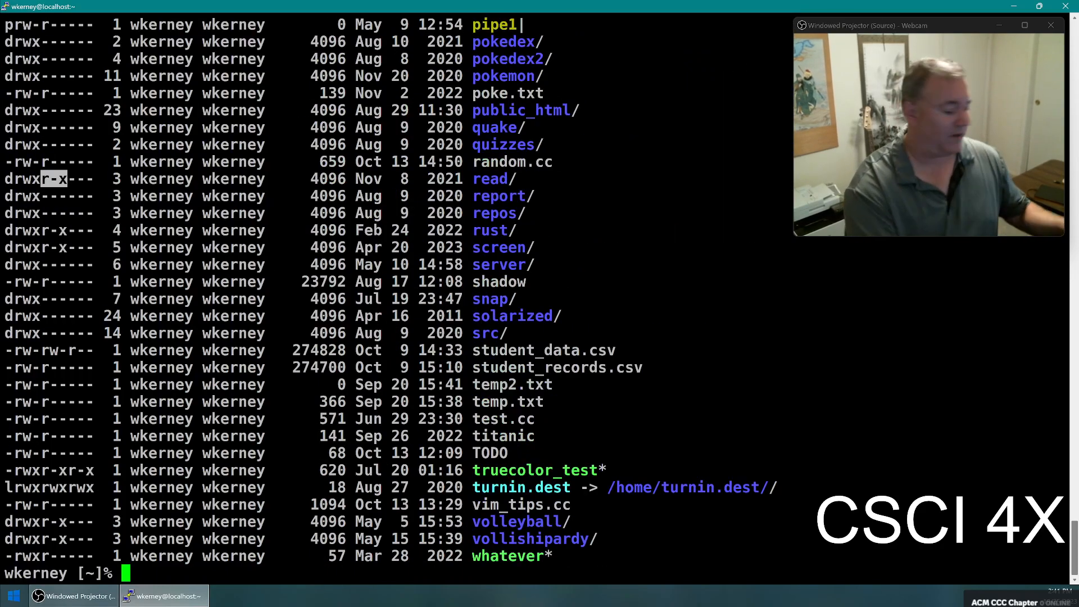
- Become the student, get refused at ~wkerney, then enter /tmp/noon to list its files
{"action": "type", "text": "become day_0598145"}
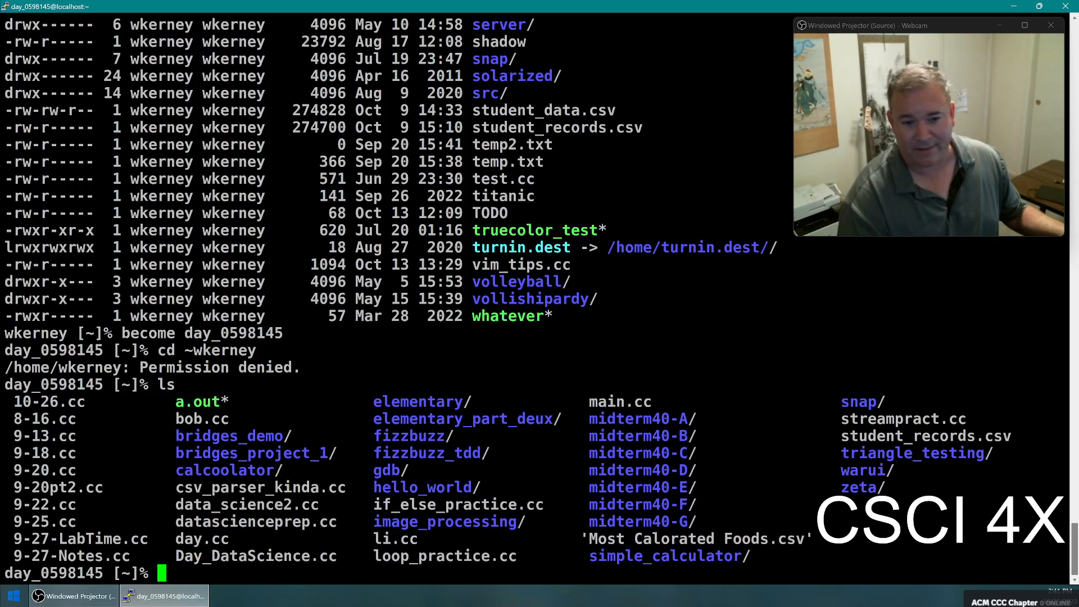
{"action": "type", "text": "cd ~wkerney/"}
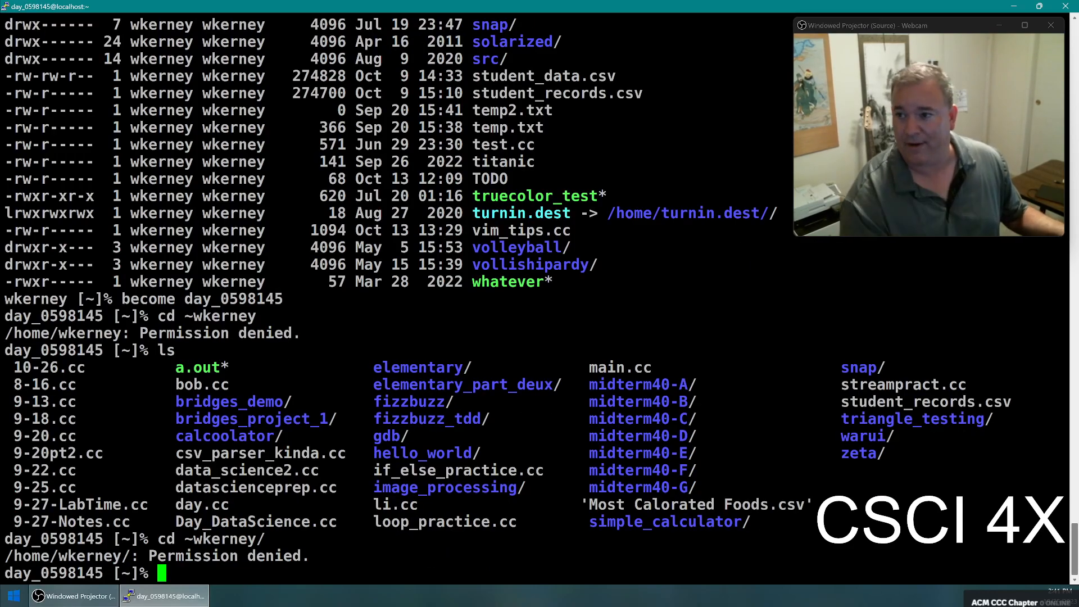
{"action": "type", "text": "cd"}
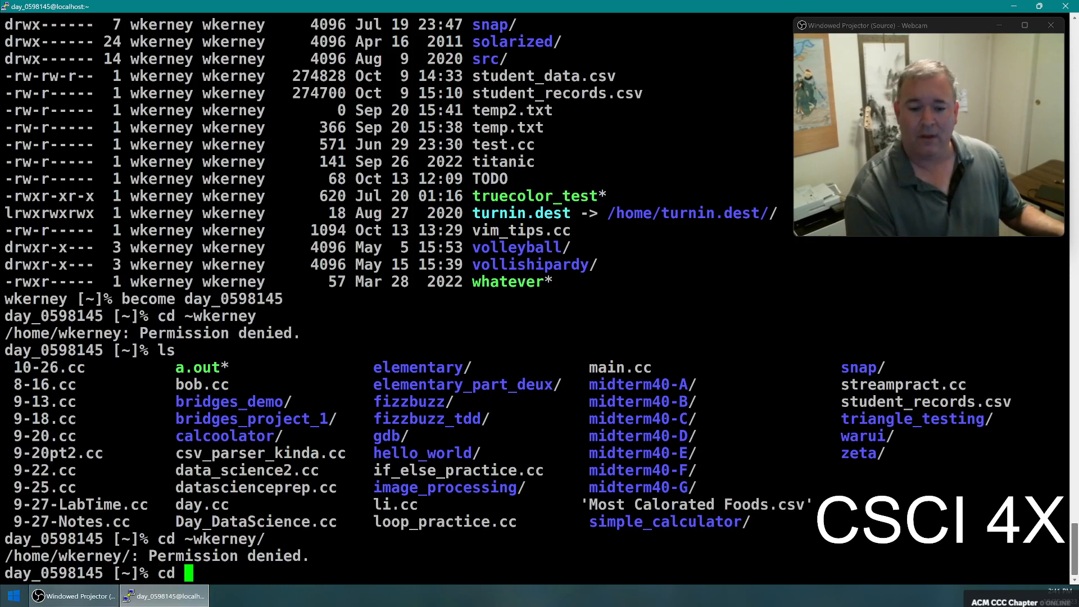
{"action": "type", "text": "/tmp"}
{"action": "type", "text": "become"}
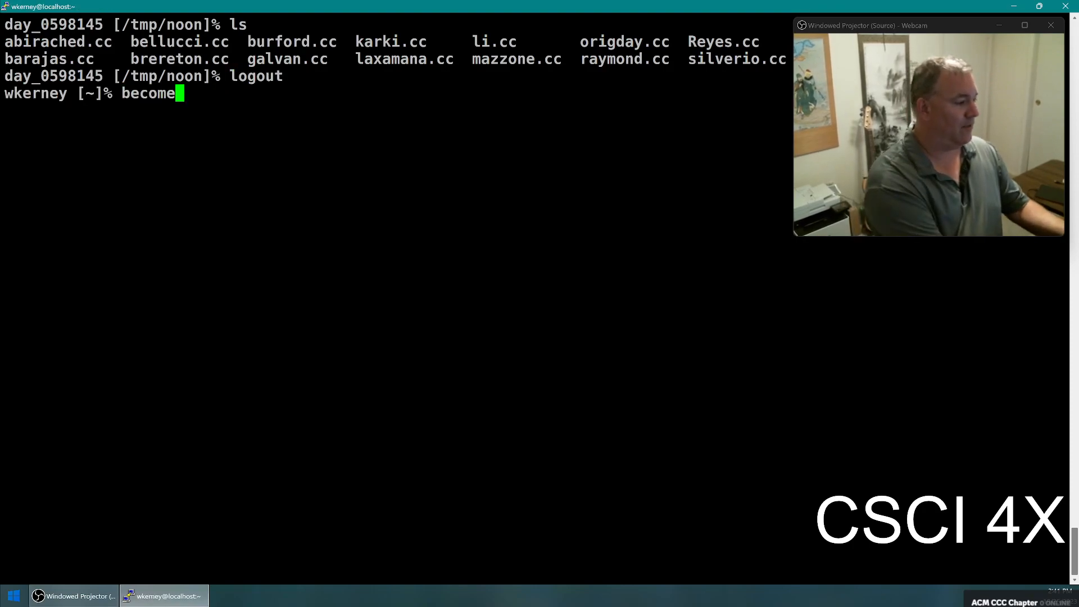
{"action": "type", "text": "olson_1008412"}
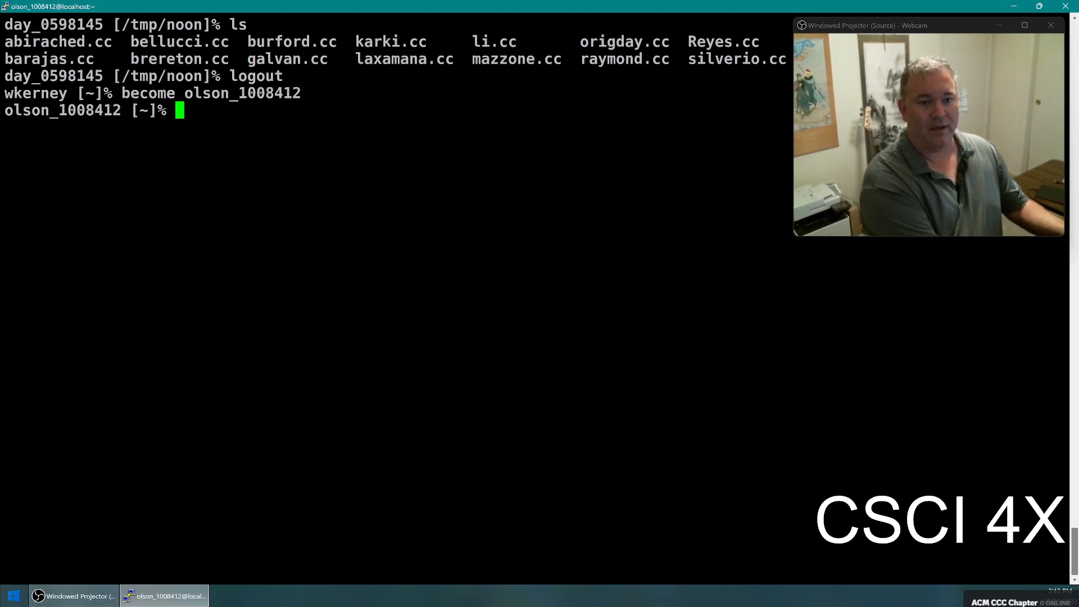
{"action": "type", "text": "vim main.cc"}
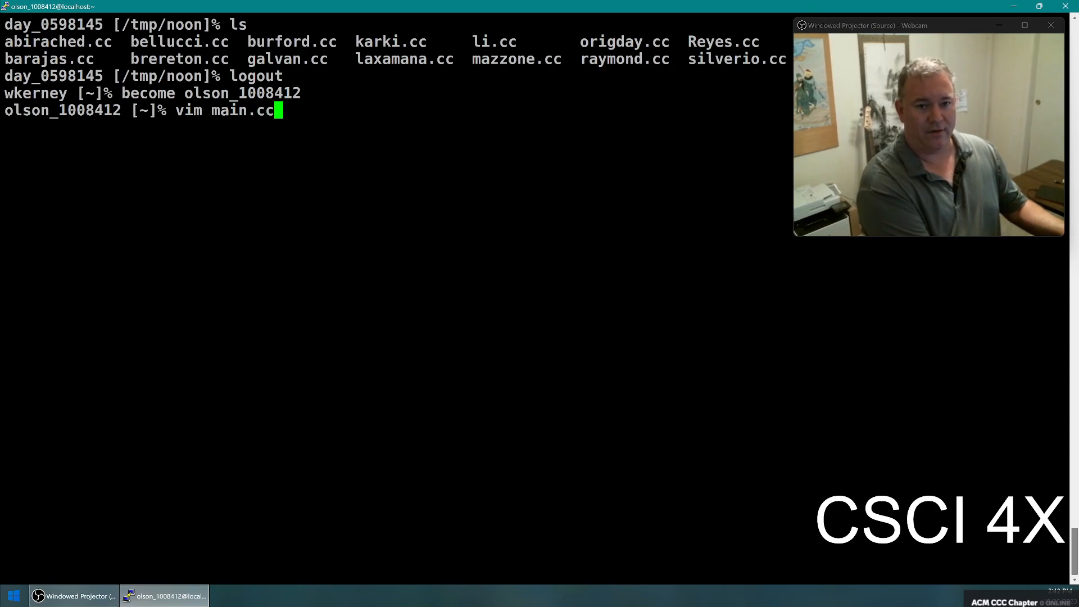
{"action": "key", "text": "BackSpace"}
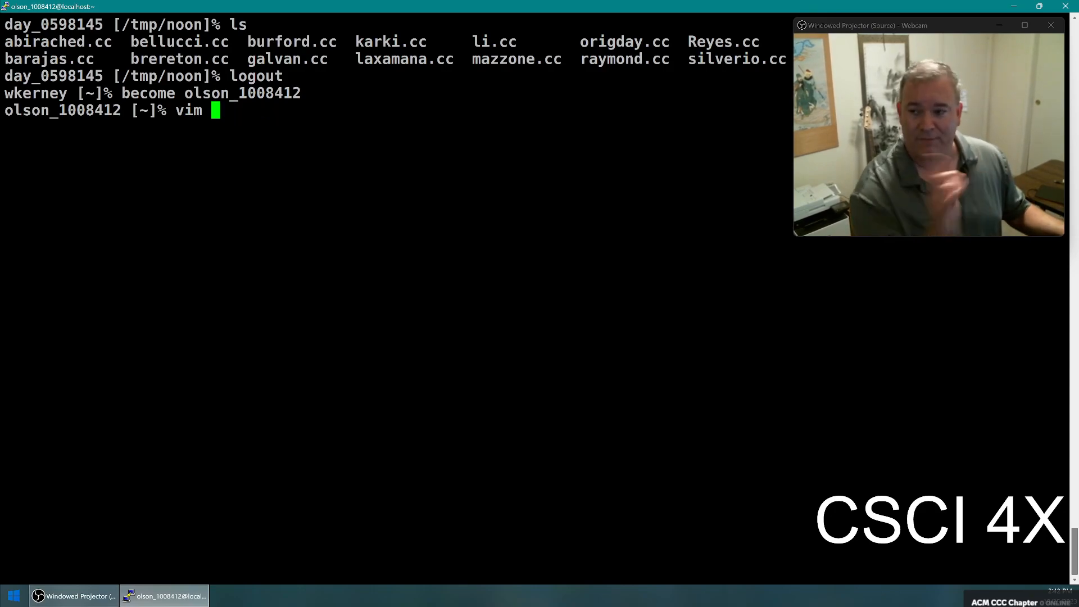
{"action": "type", "text": "olson.cc"}
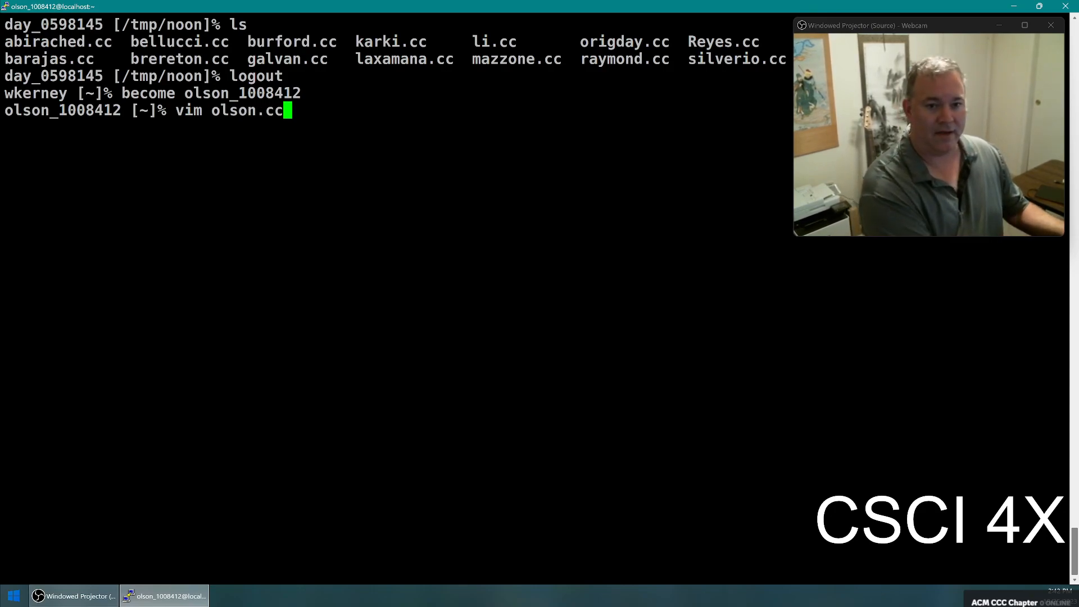
{"action": "key", "text": "Return"}
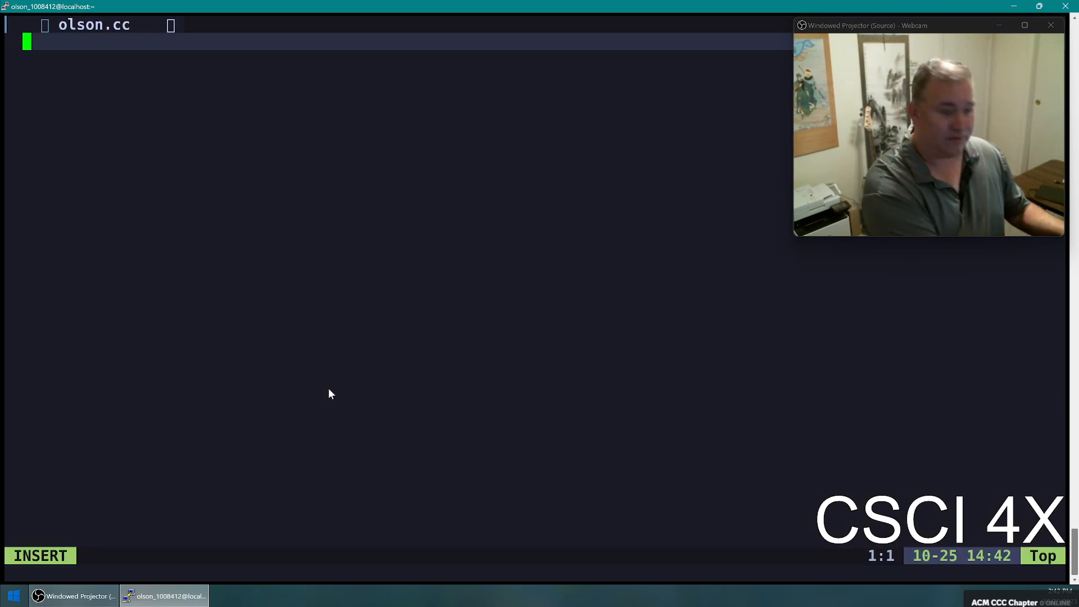
- Write header comments on the code's purpose and showing inputs and outputs, then exit Vim
{"action": "type", "text": "//The purpose of the code"}
{"action": "type", "text": "//Sample run"}
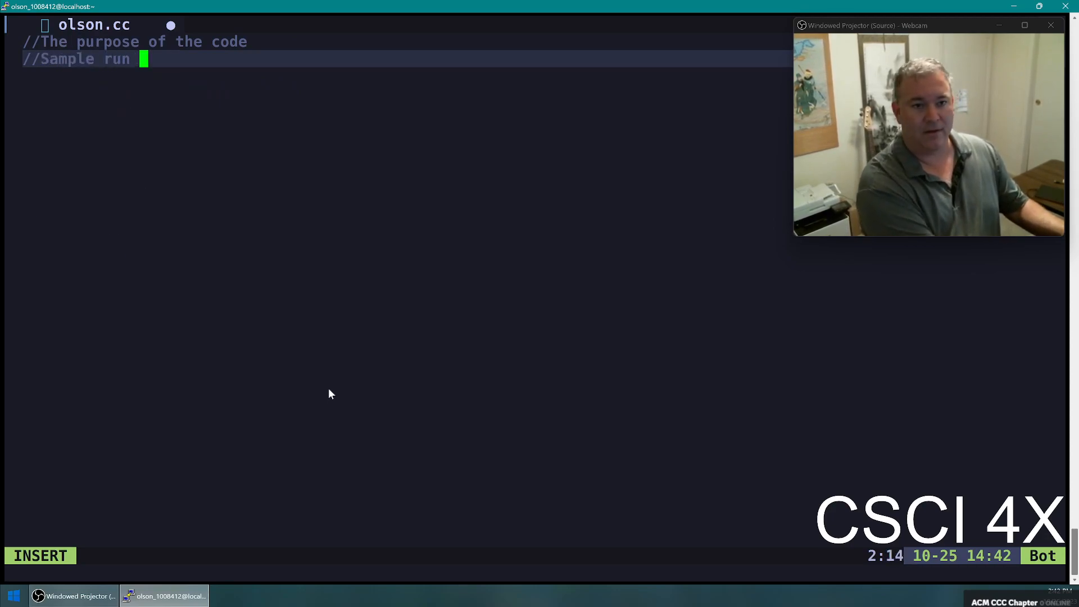
{"action": "type", "text": "showing inputs and outputs"}
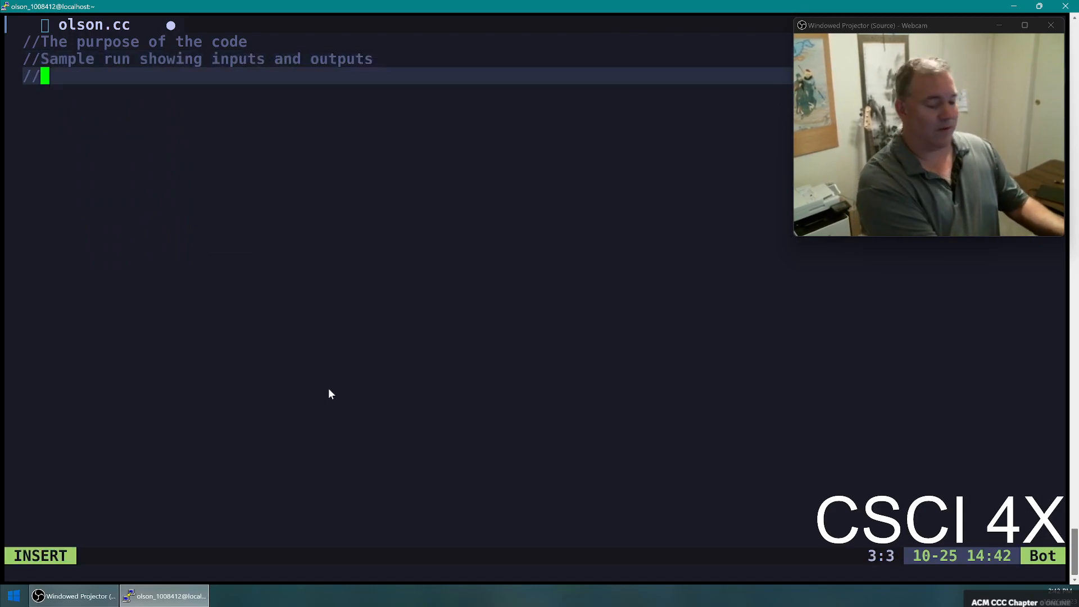
{"action": "type", "text": "WrOF"}
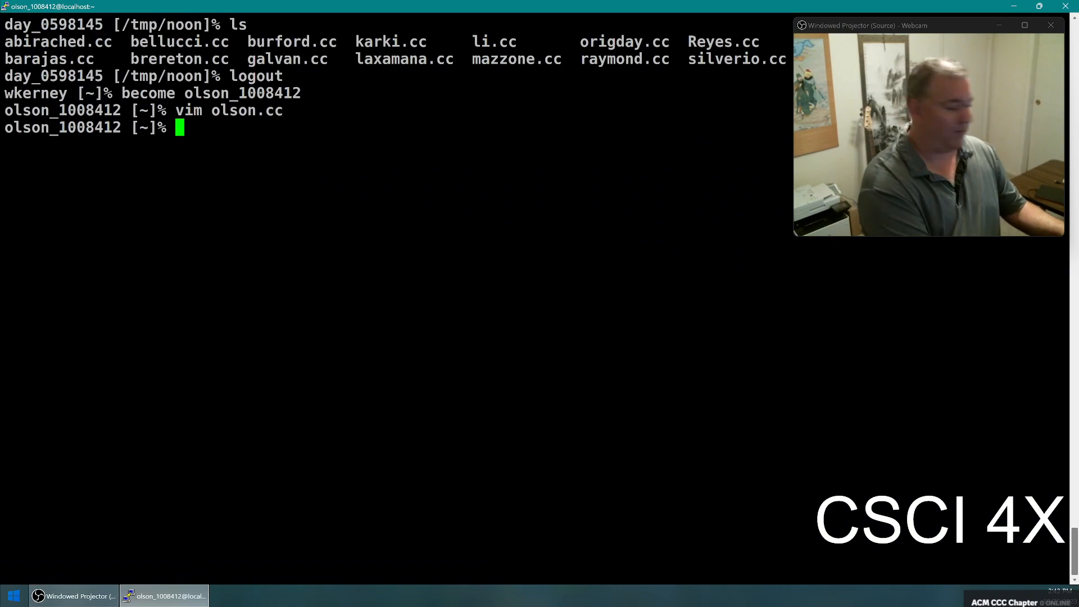
- Enter /tmp/noon, view galvan.cc in Vim, confirm typing hits the read-only warning, and quit
{"action": "type", "text": "vim gal"}
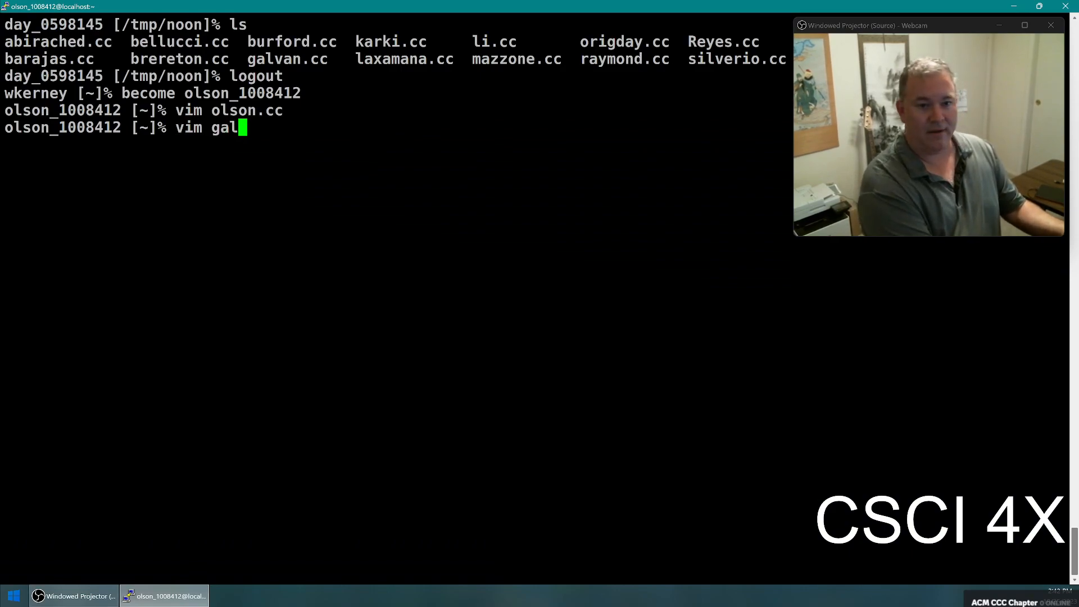
{"action": "type", "text": "cd /t"}
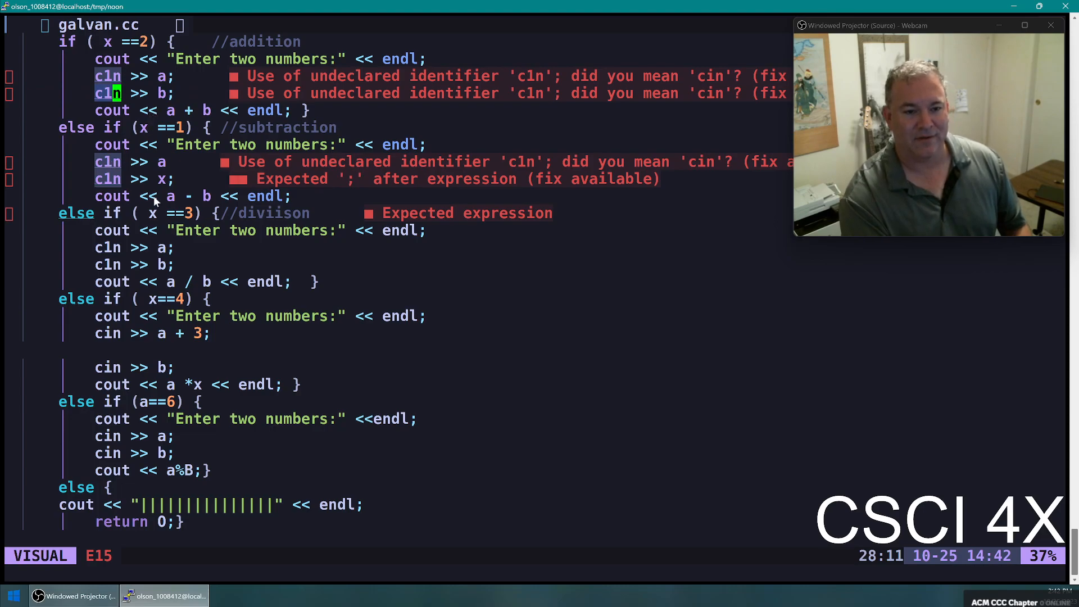
{"action": "mouse_move", "coordinate": [246, 226]}
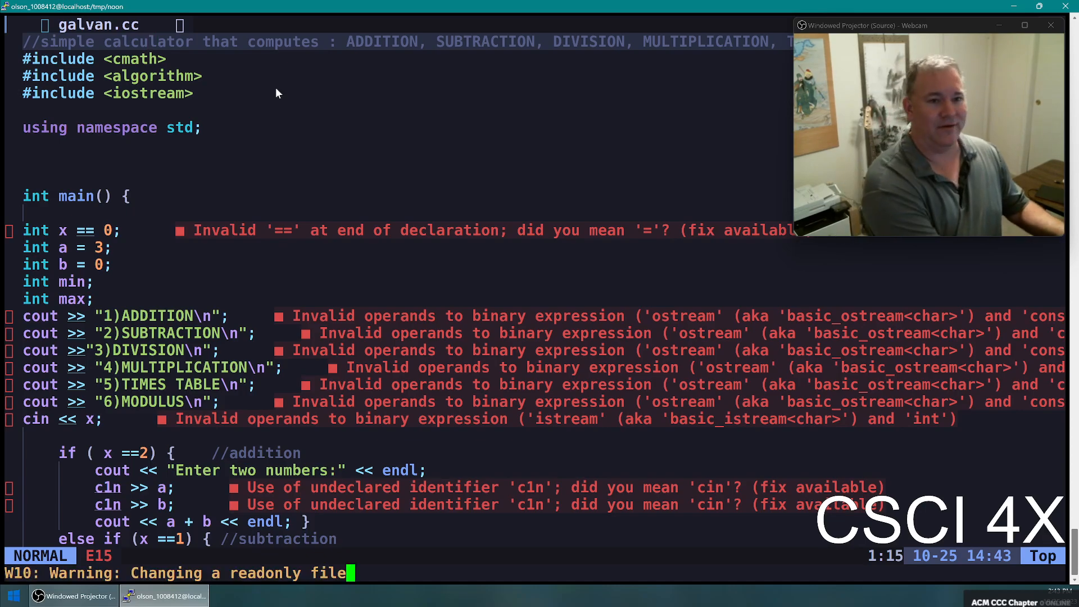
{"action": "type", "text": "//fdhjlkfdfdfdskfdsfdhsdfkjahfdskl hfklasd"}
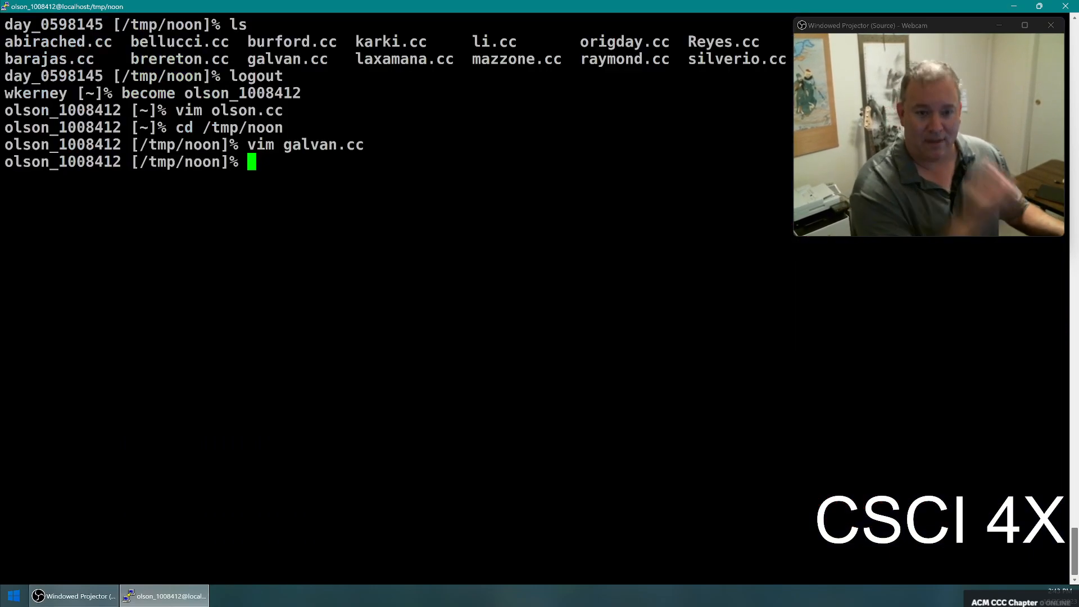
- Back home, create olson.cc and add a purpose comment to it in Vim
{"action": "type", "text": "cd"}
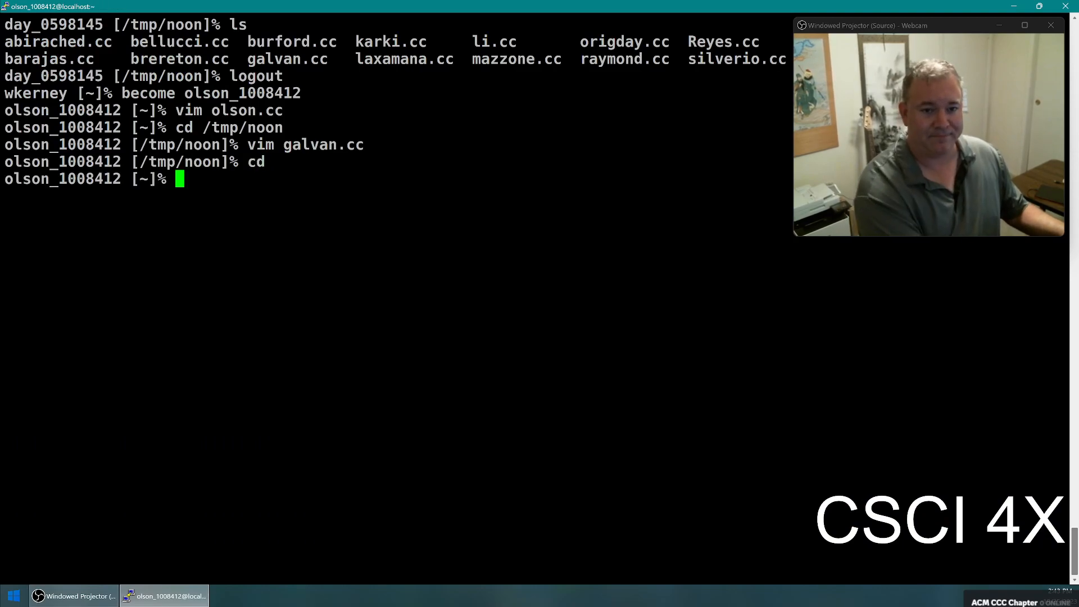
{"action": "type", "text": "vi"}
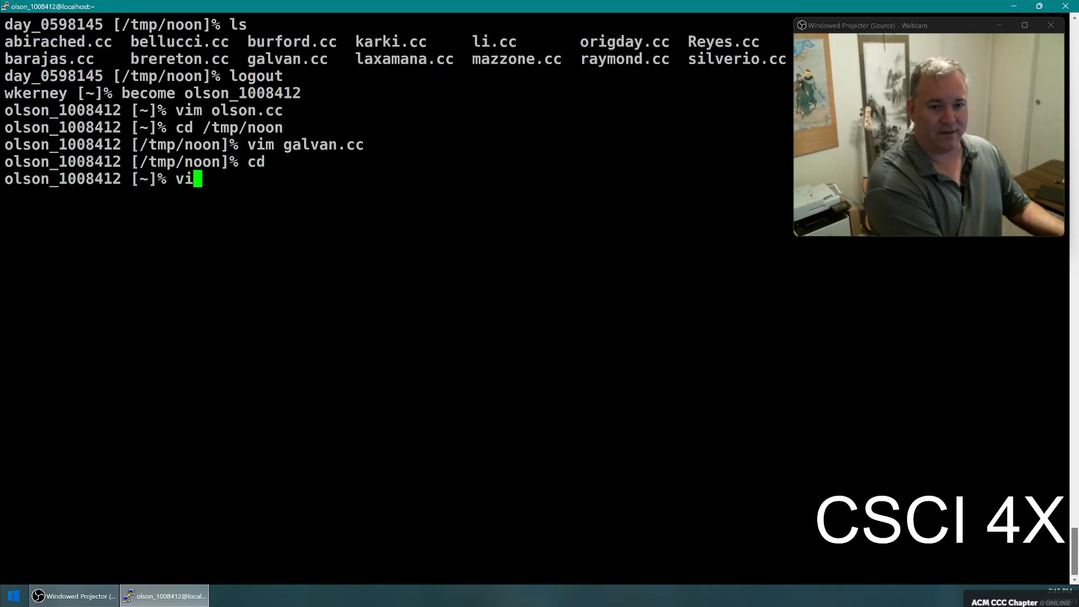
{"action": "type", "text": "touch olson.c"}
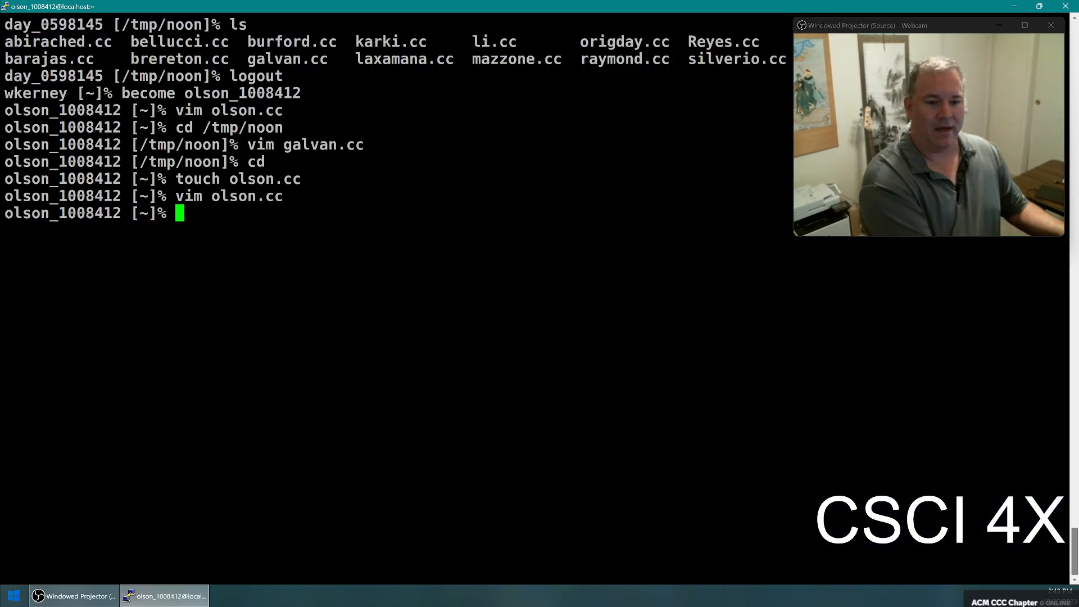
{"action": "type", "text": "cp"}
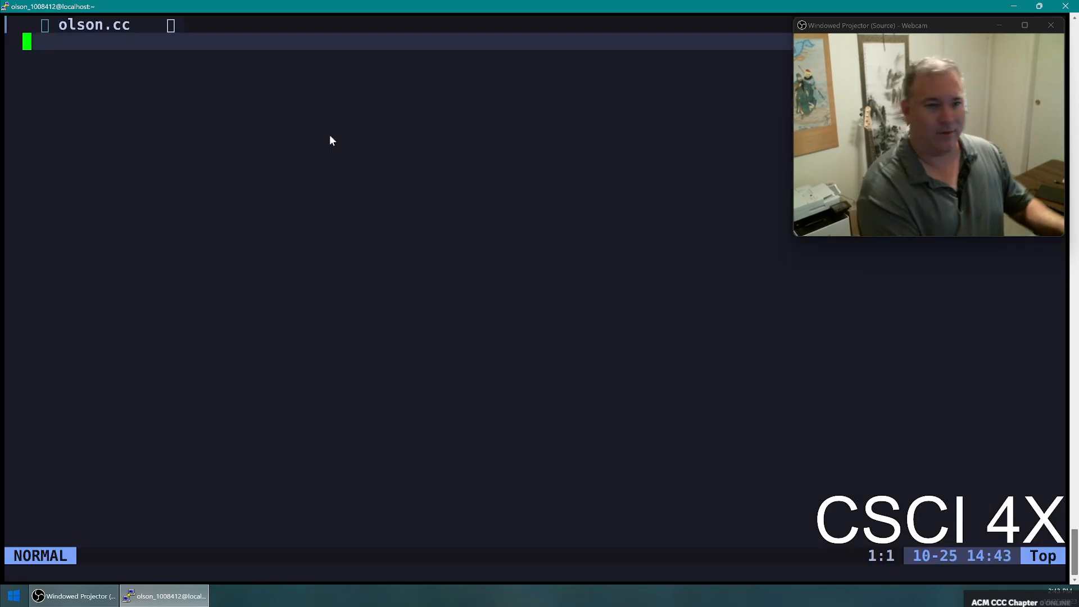
{"action": "type", "text": "//Purpos"}
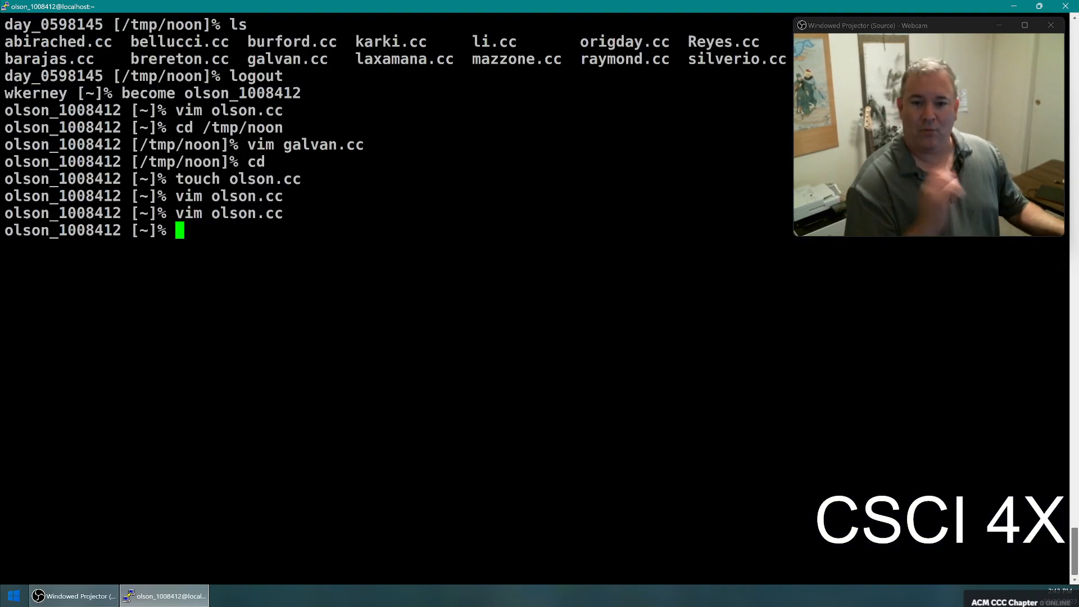
- Copy olson.cc into /tmp/noon and show that folder's long listing
{"action": "type", "text": "cp"}
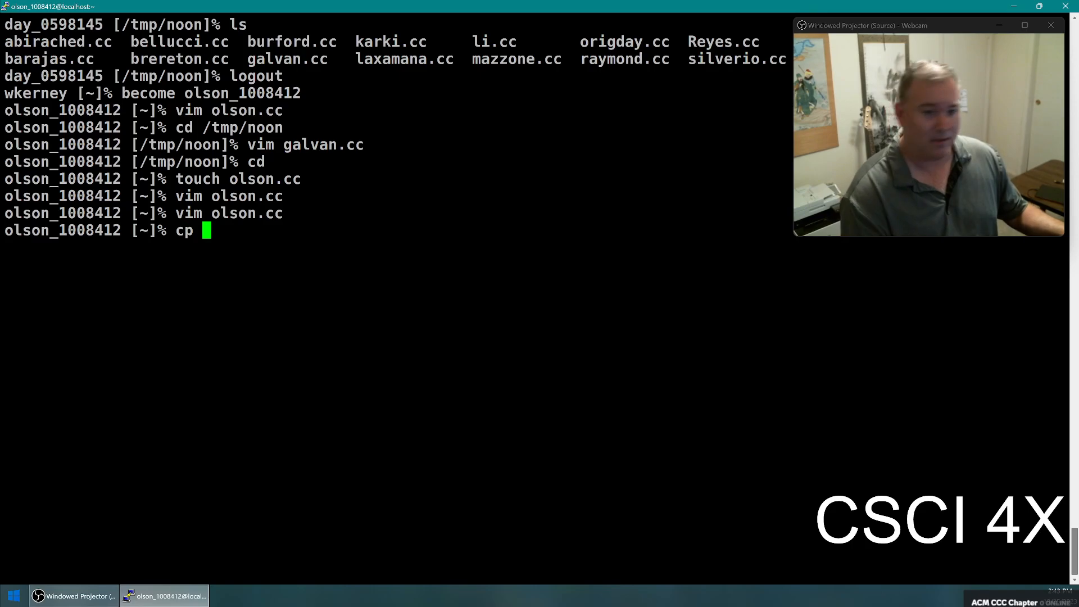
{"action": "type", "text": "olson.cc"}
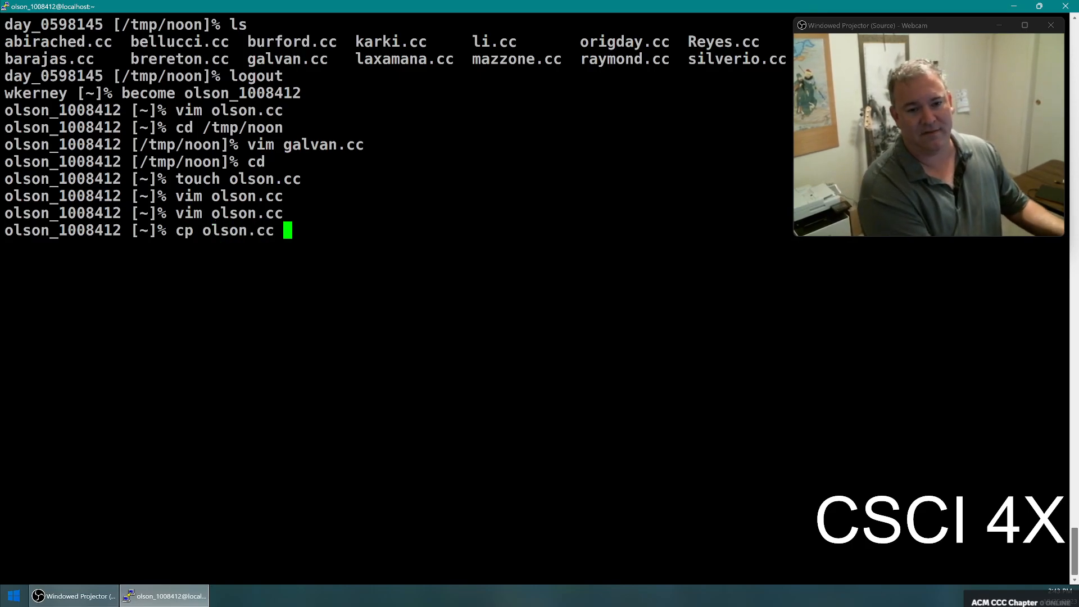
{"action": "type", "text": "/tmp/"}
{"action": "type", "text": "cd"}
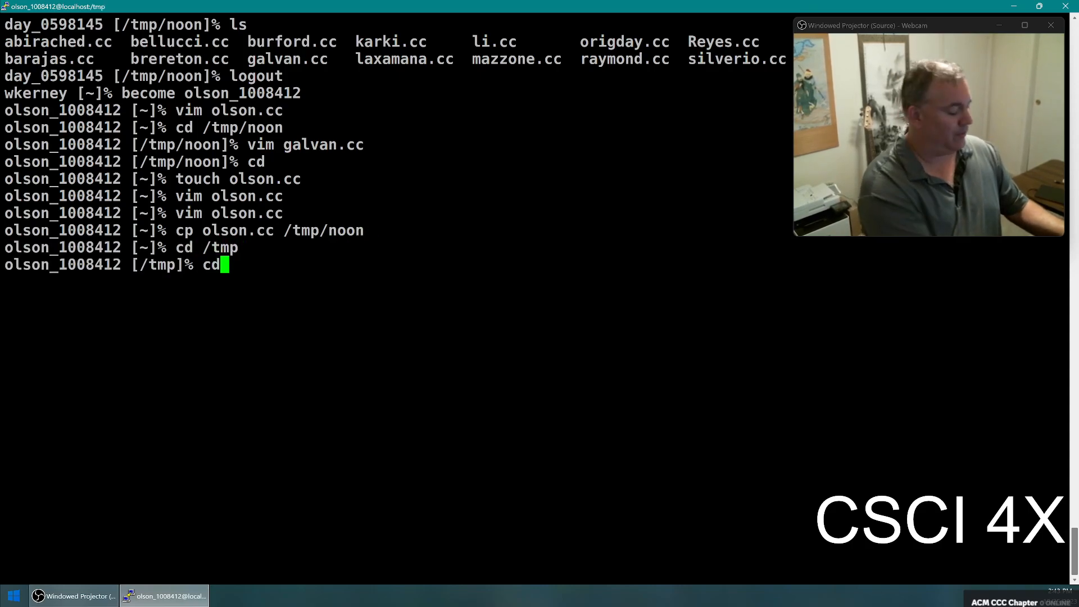
{"action": "type", "text": "noon"}
{"action": "type", "text": "ls -"}
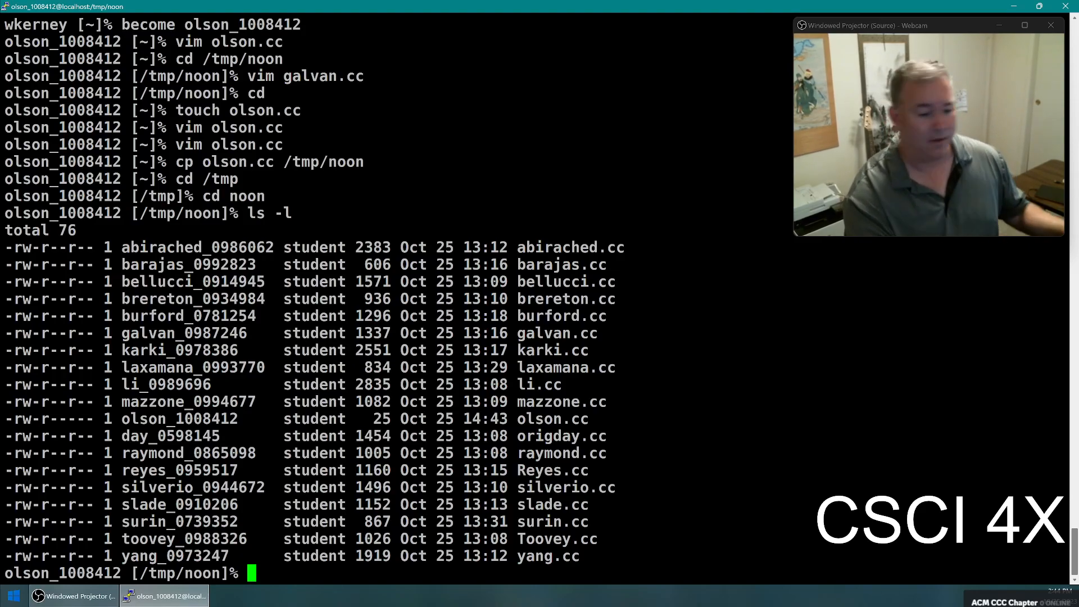
- Log out of the student account, reopen olson.cc in Vim as the instructor, and begin a chmod
{"action": "type", "text": "logout"}
{"action": "type", "text": "cd /tmp/noon"}
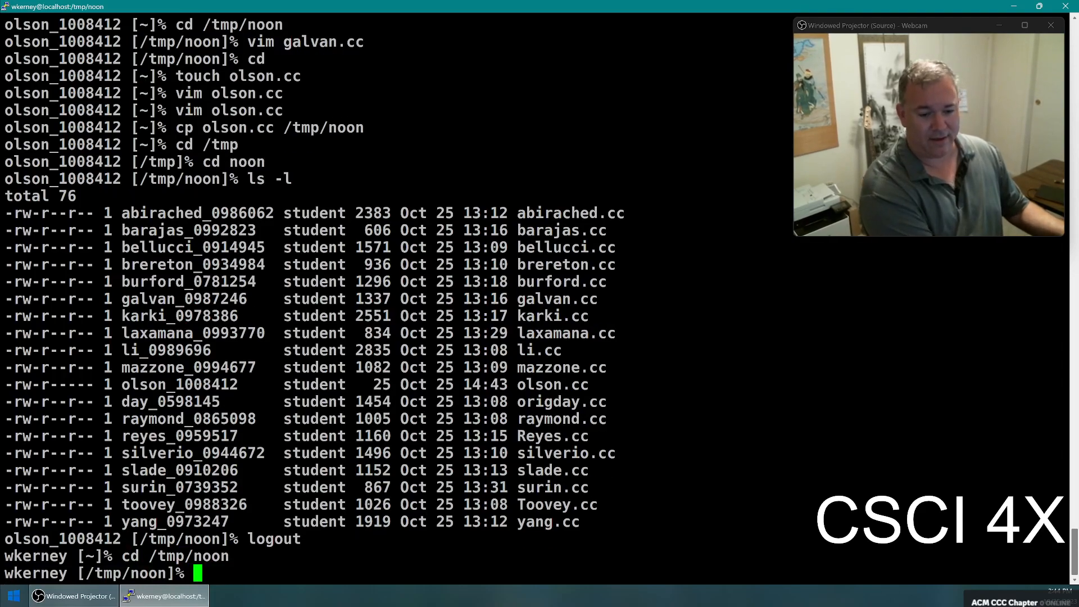
{"action": "type", "text": "vim olson.cc"}
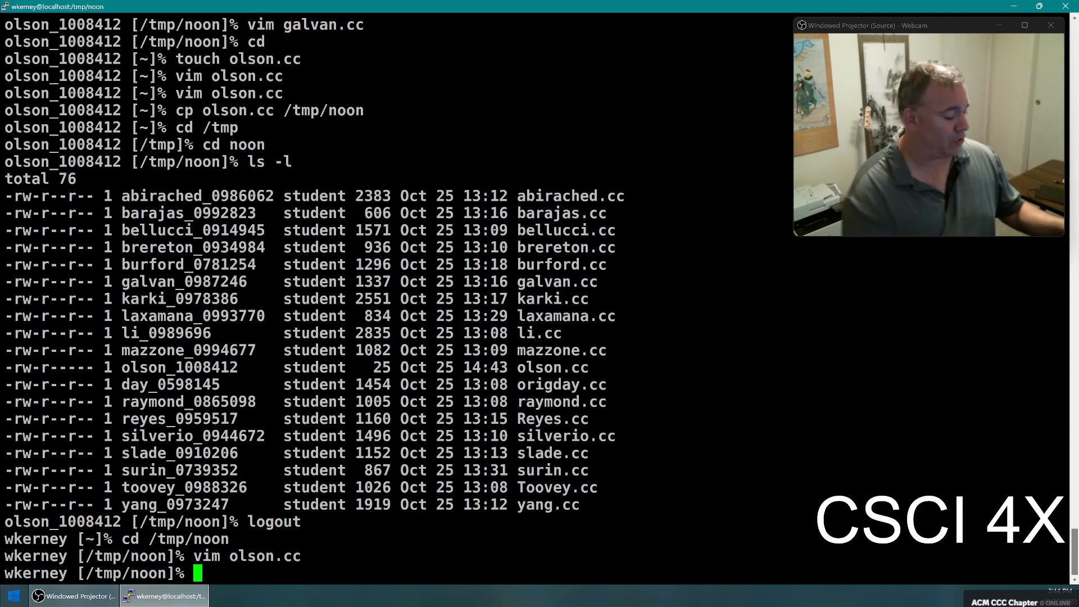
{"action": "type", "text": "chmod"}
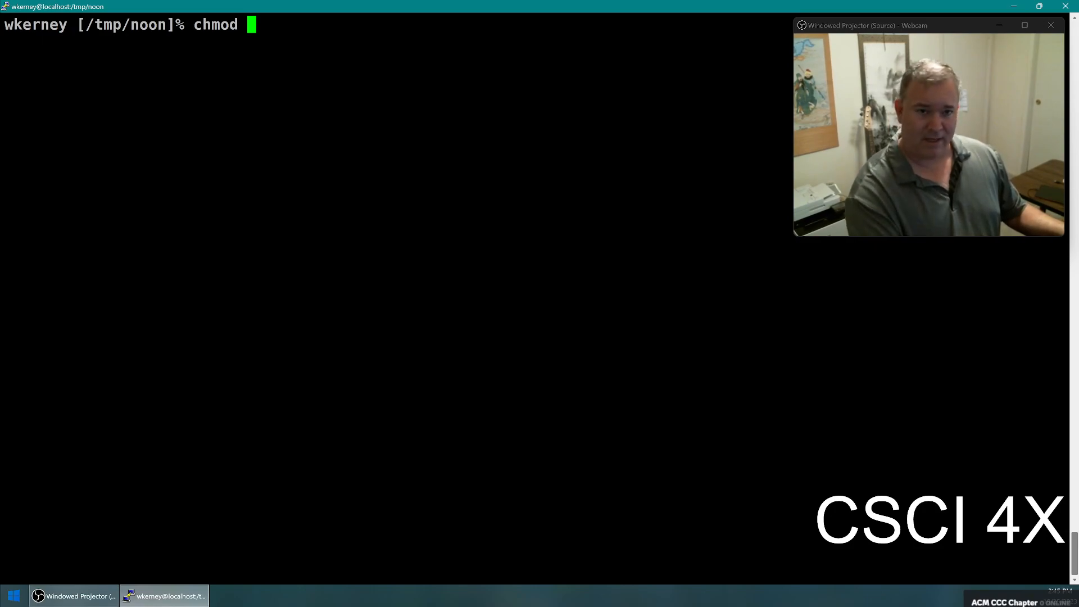
- Create an empty wkerney.cc with touch and highlight its default permission string in ls -l
{"action": "type", "text": "ugo"}
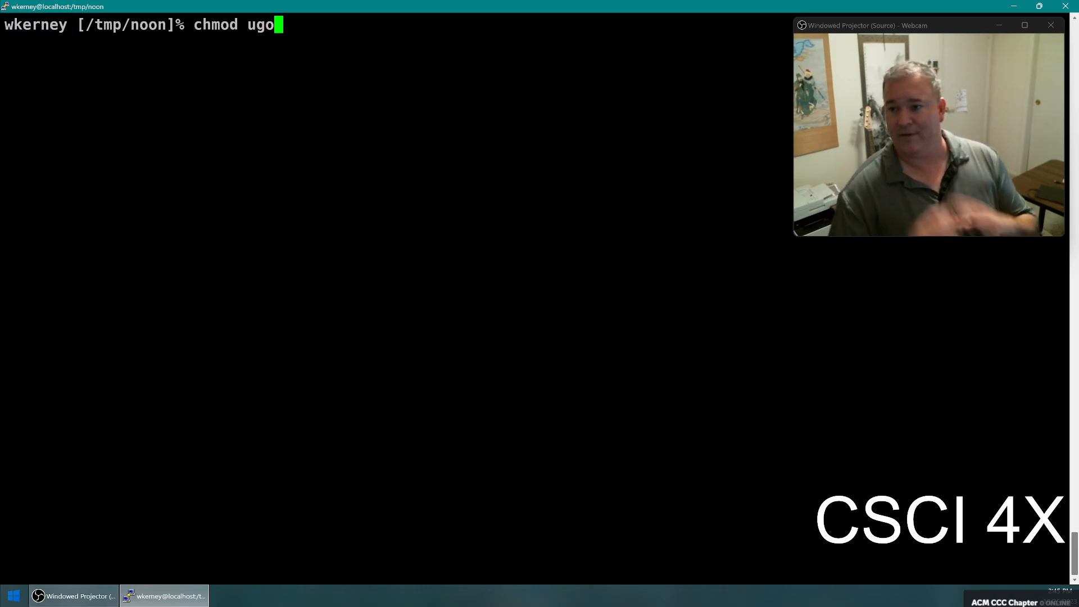
{"action": "key", "text": "BackSpace"}
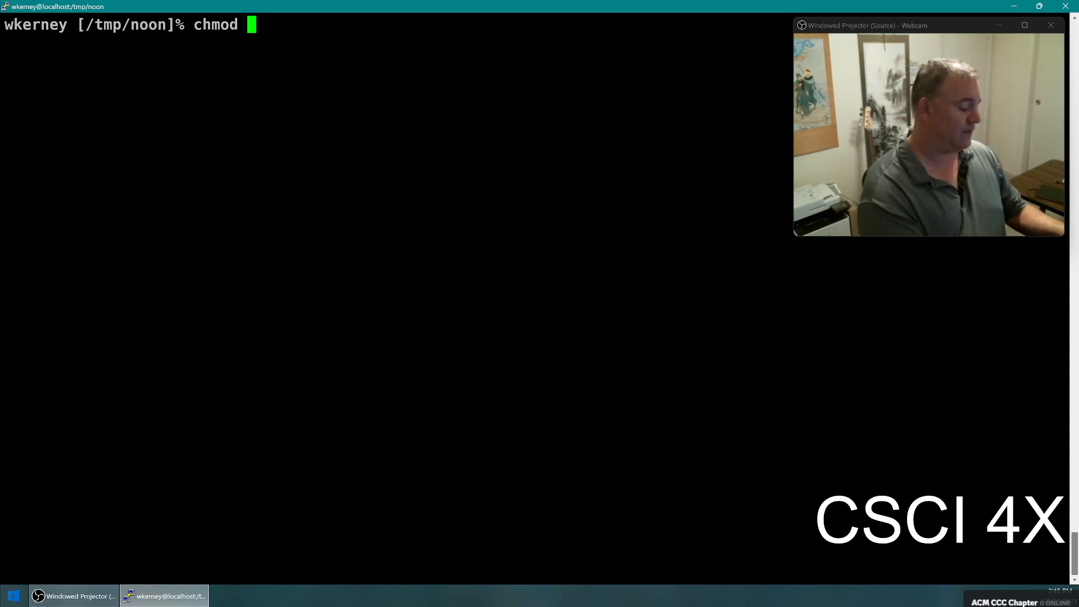
{"action": "type", "text": "touch wkerney.cc"}
{"action": "type", "text": "ls -l"}
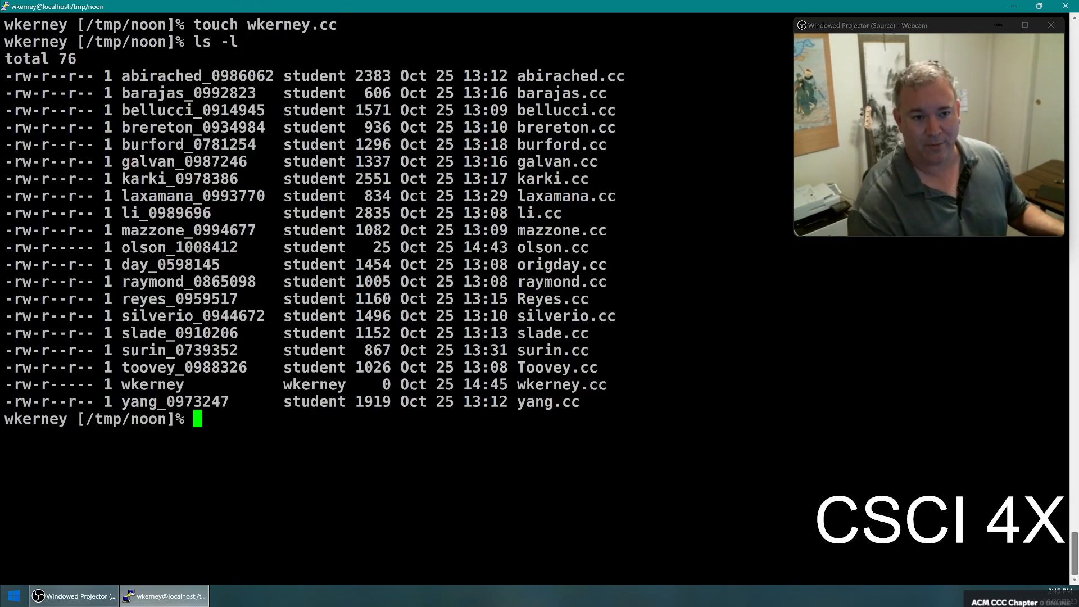
{"action": "double_click", "coordinate": [48, 385]}
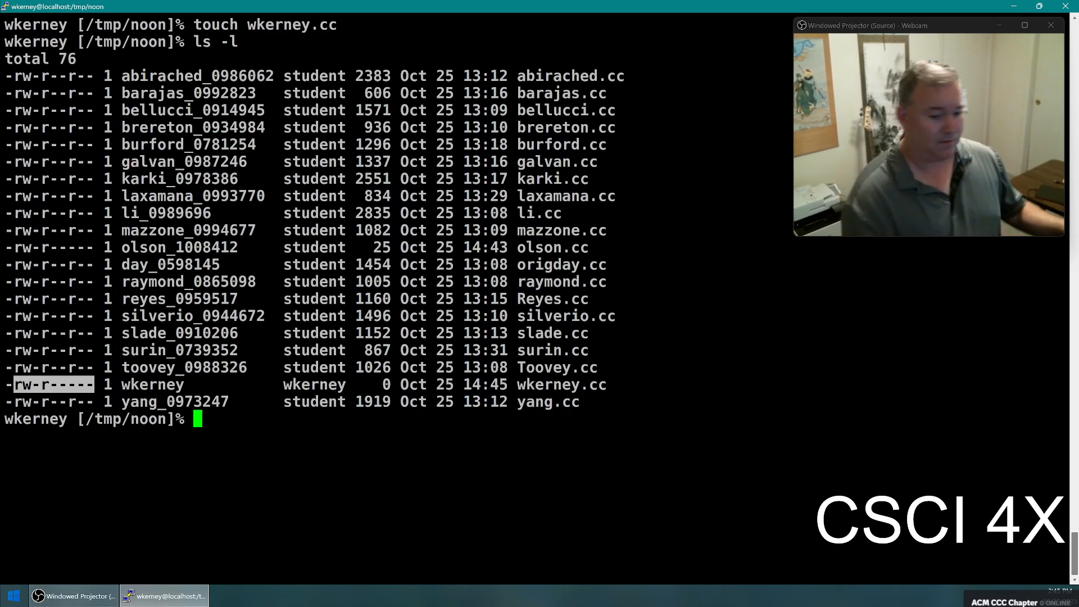
- Compose a chmod ugo+r command for wkerney.cc, discussing the user/group/other letters
{"action": "type", "text": "chmod a"}
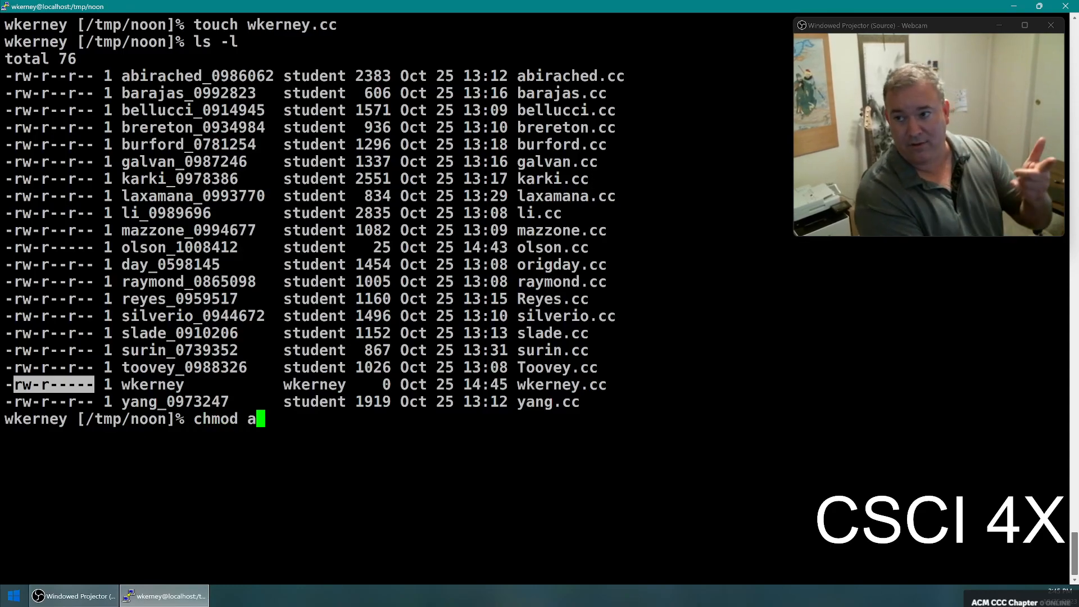
{"action": "key", "text": "backspace"}
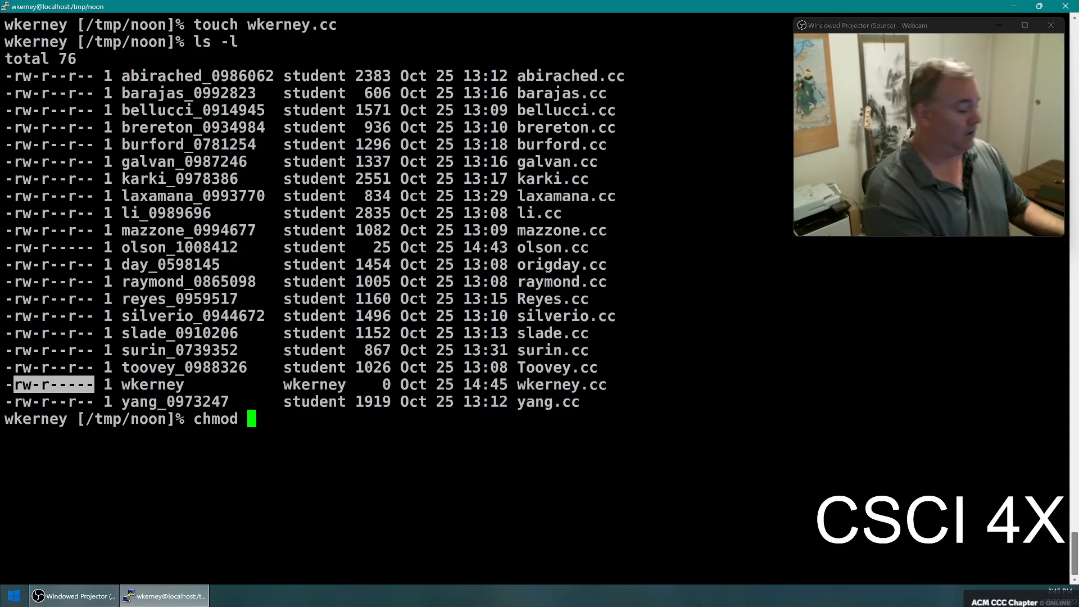
{"action": "type", "text": "ugo"}
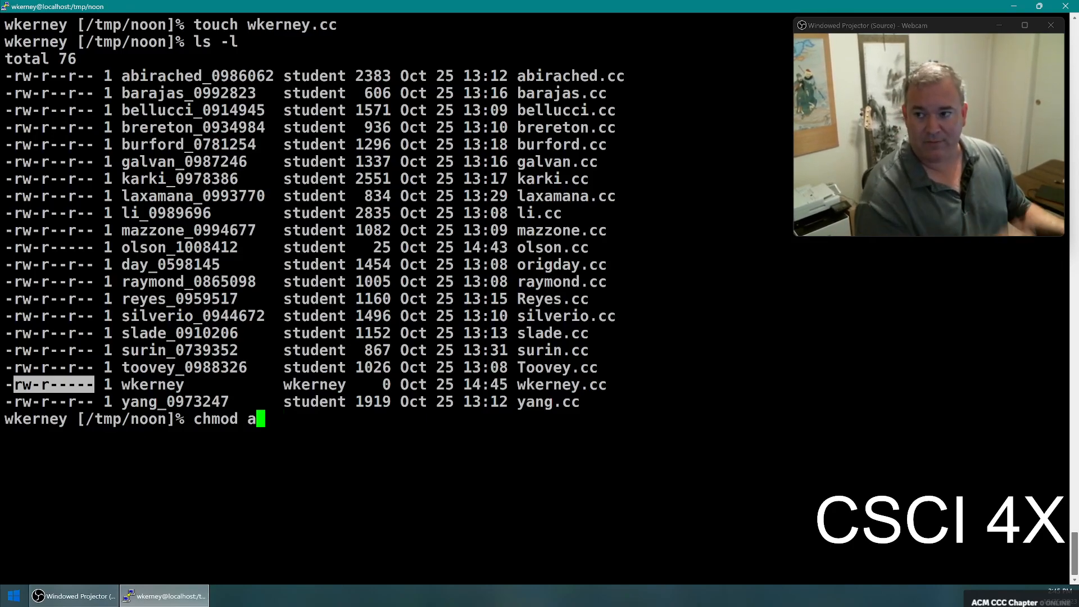
{"action": "type", "text": "+"}
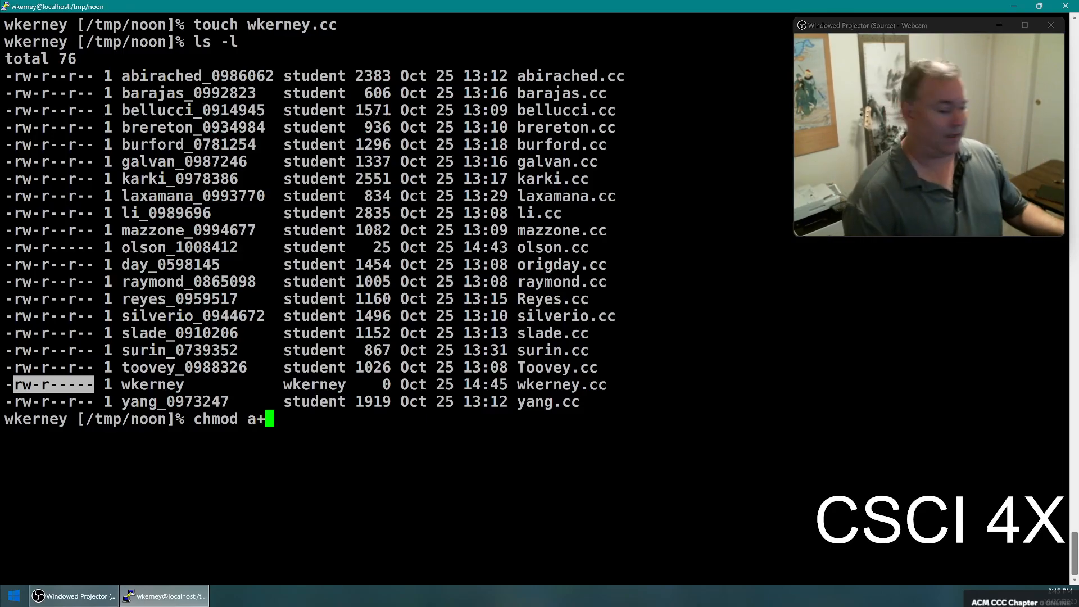
{"action": "type", "text": "r wk"}
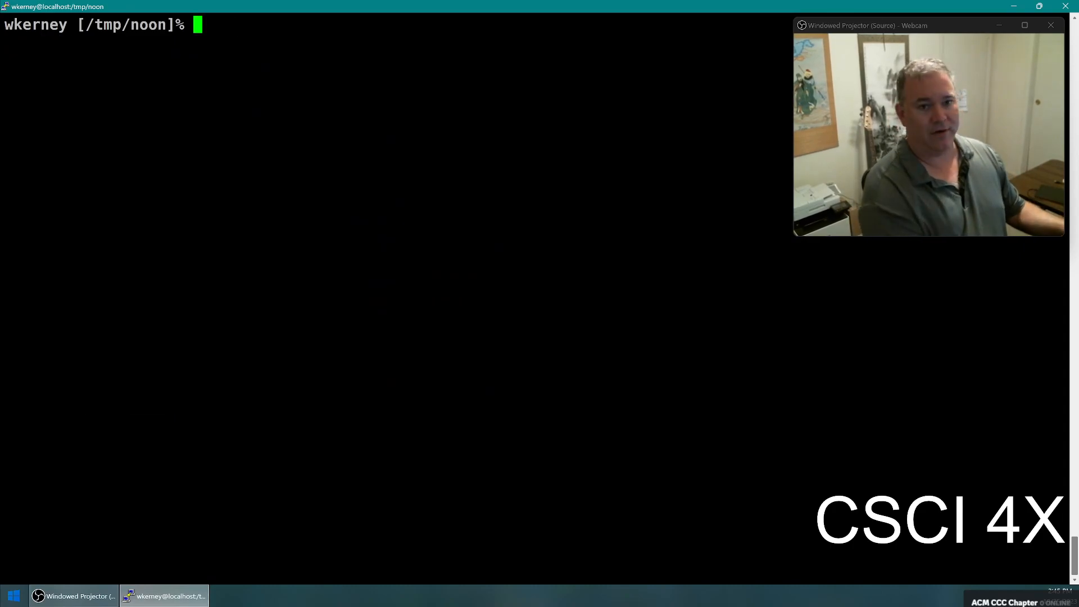
- Grant everyone read, then read-write, on wkerney.cc, verifying each change with ls -l
{"action": "type", "text": "chmod a+r wkerney.cc"}
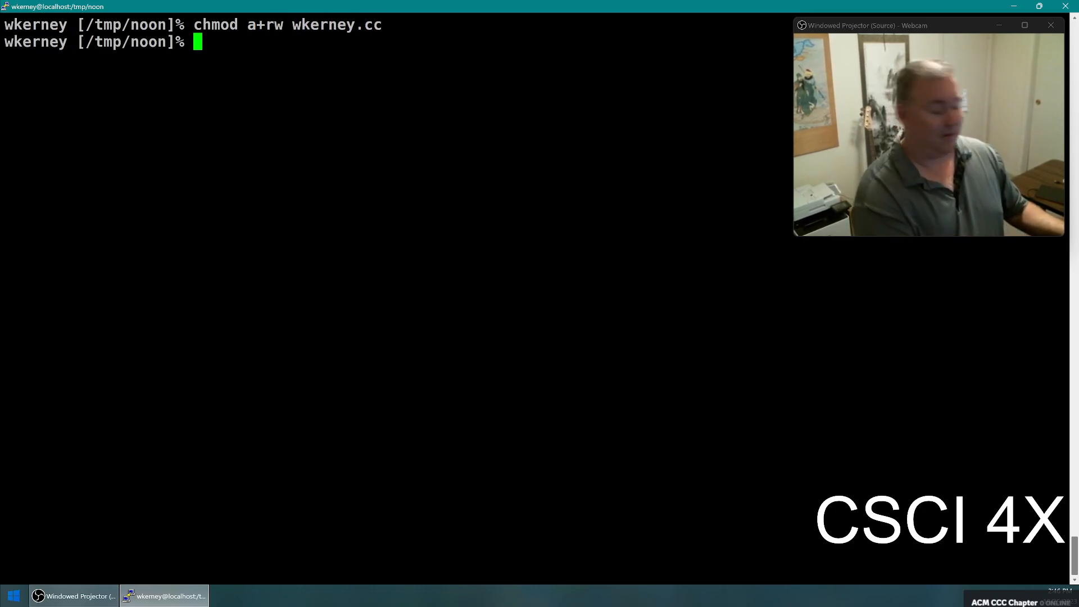
{"action": "type", "text": "ls -l"}
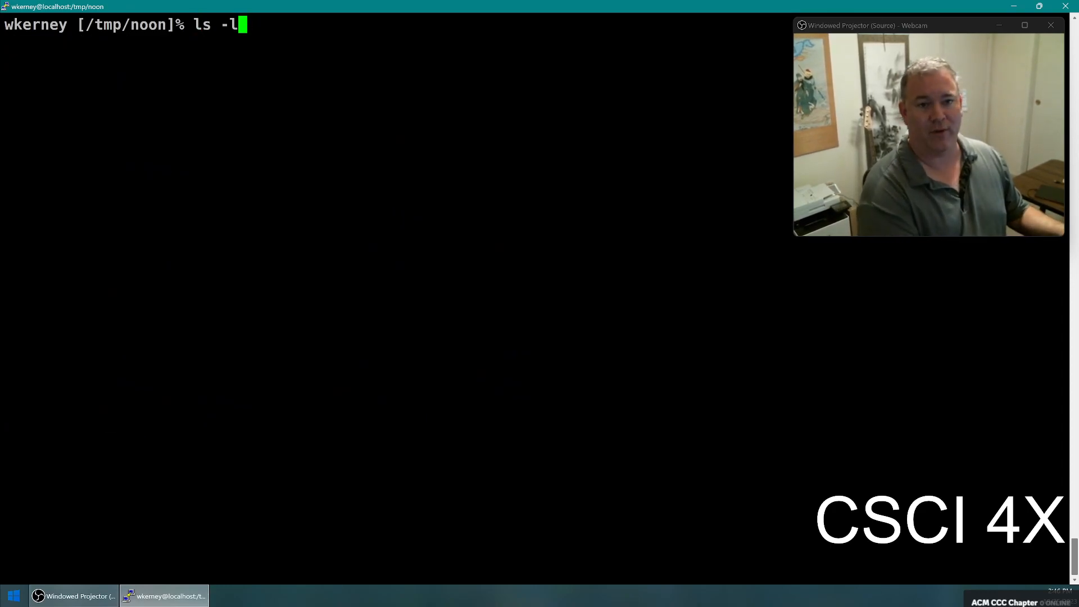
{"action": "type", "text": "chmod a+rw wkerney.cc"}
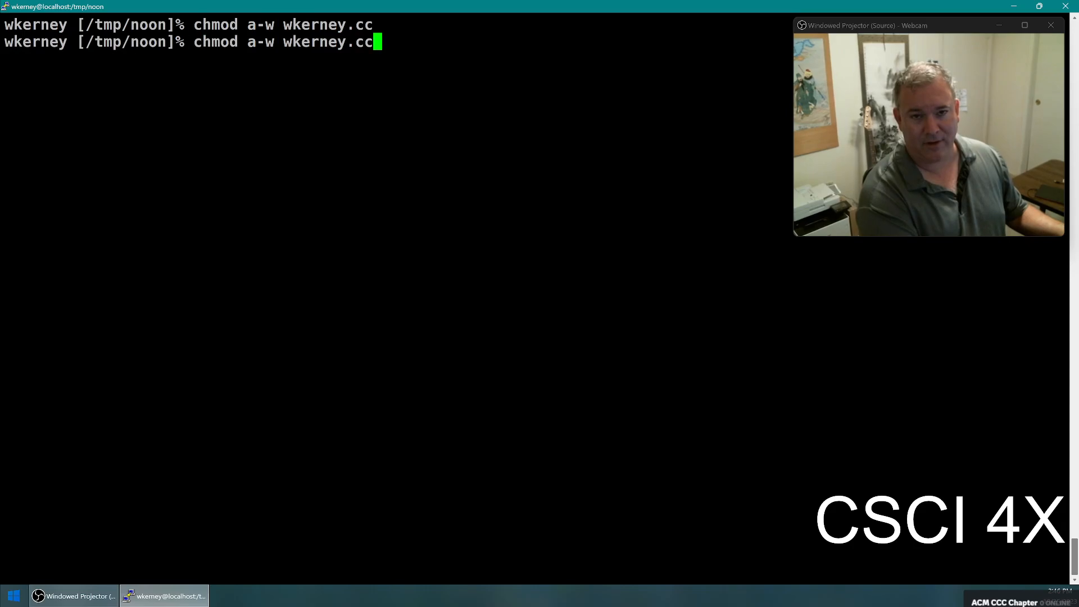
{"action": "type", "text": "ls -l"}
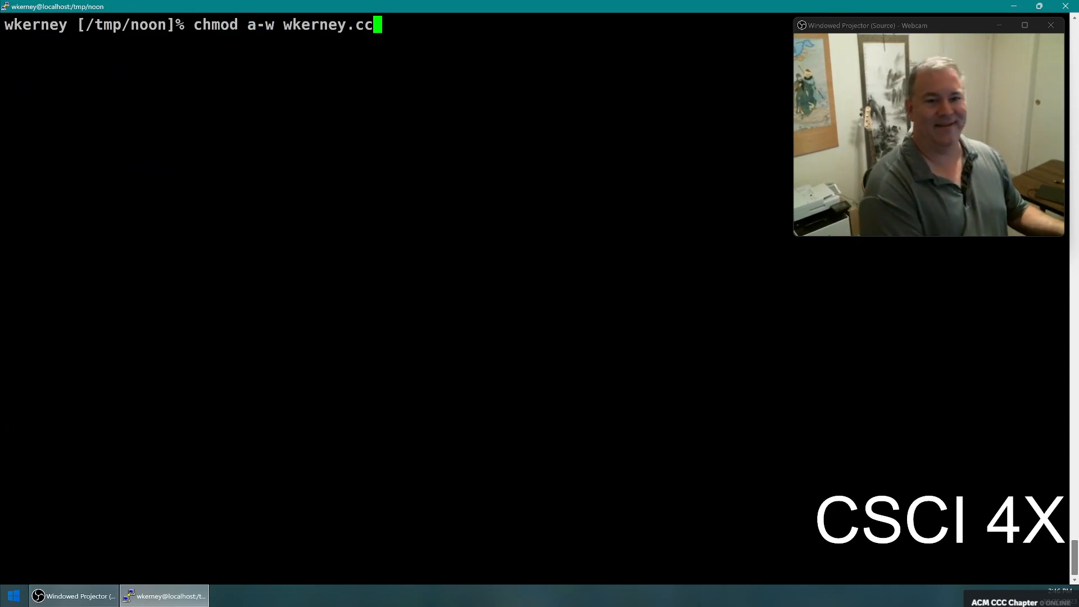
{"action": "key", "text": "Backspace"}
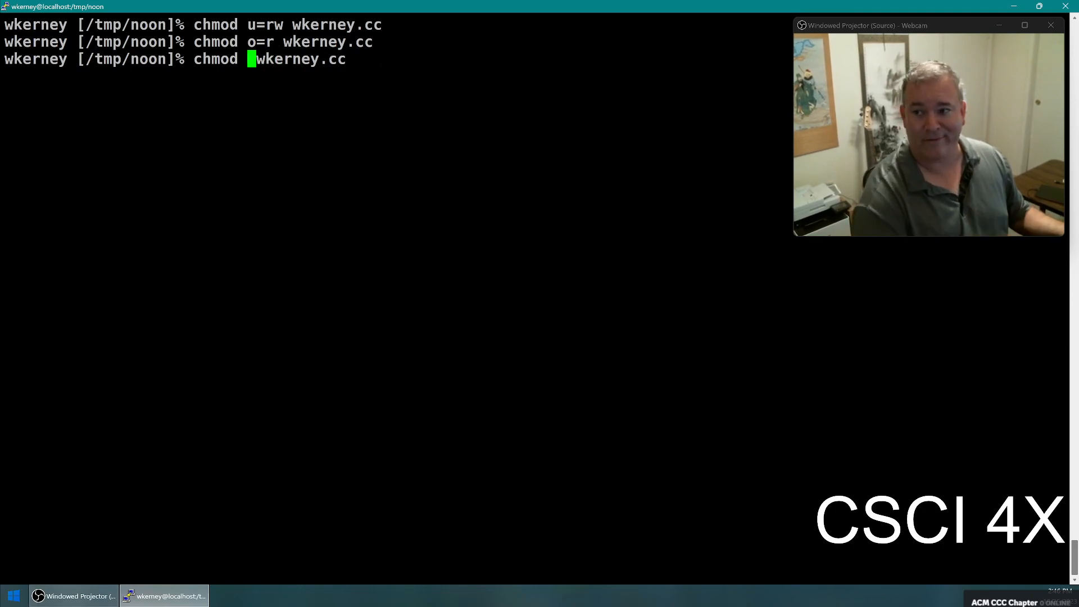
- Apply chmod 744 to wkerney.cc and highlight the owner's new execute bit in the listing
{"action": "type", "text": "7y"}
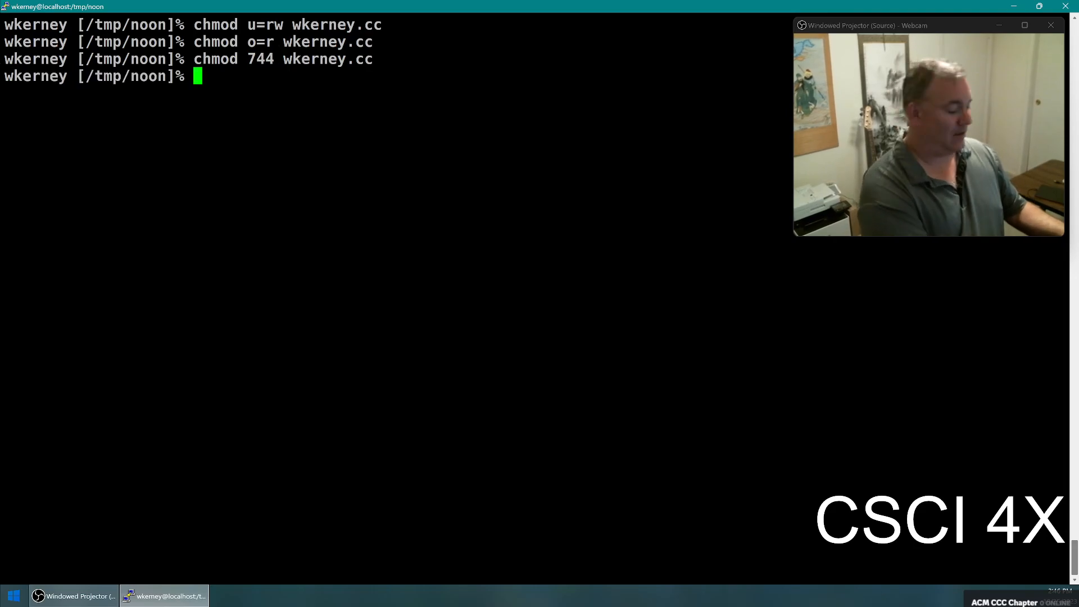
{"action": "type", "text": "ls -l"}
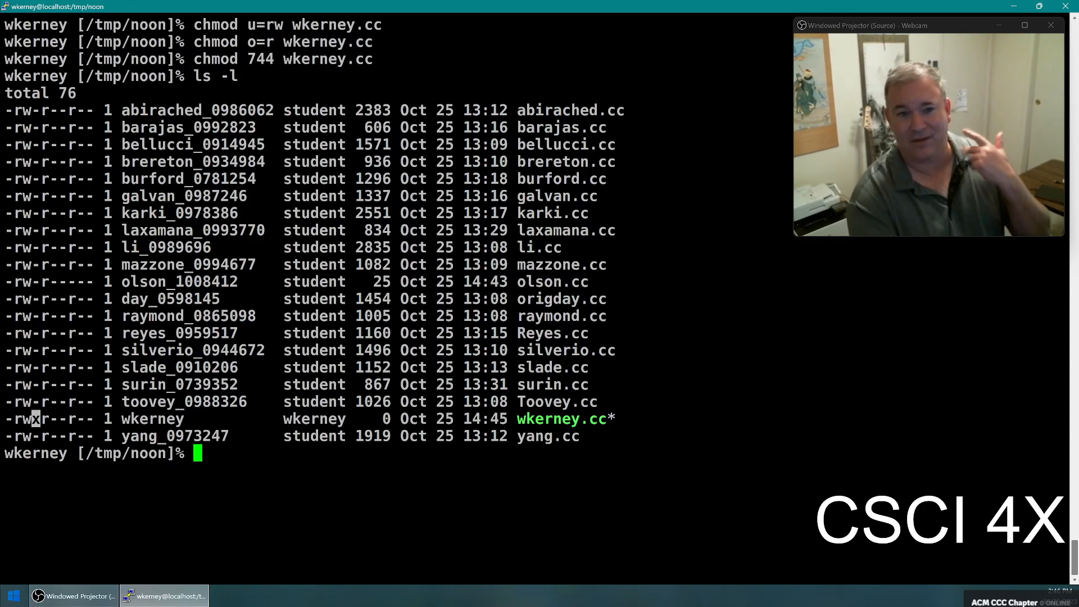
{"action": "double_click", "coordinate": [260, 59]}
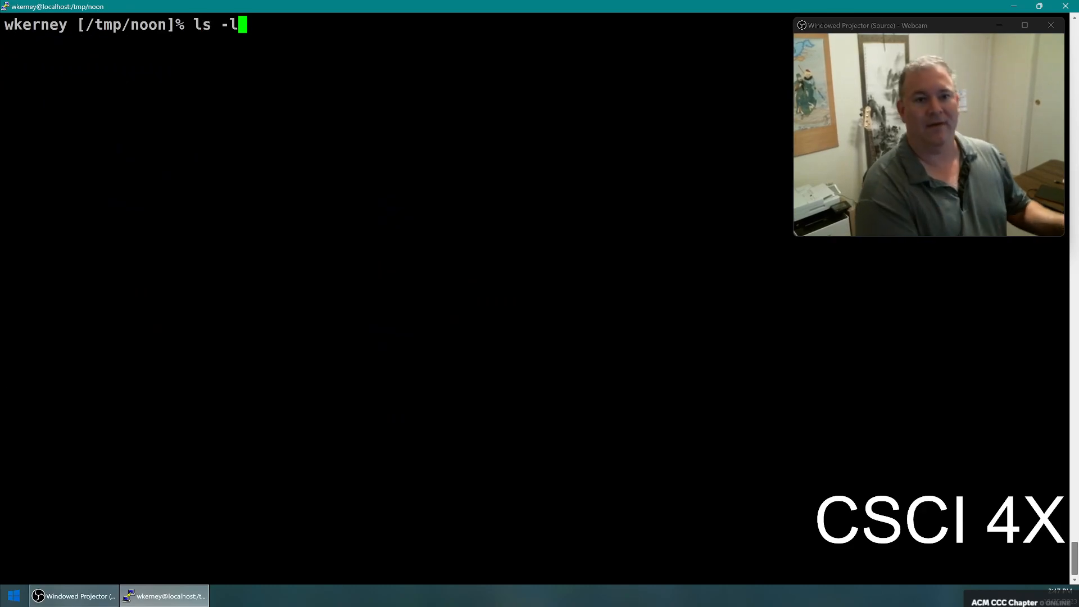
- Apply chmod 644 to wkerney.cc and confirm rw-r--r-- in the listing
{"action": "type", "text": "chmod 644 wkerney.cc"}
{"action": "type", "text": "ll"}
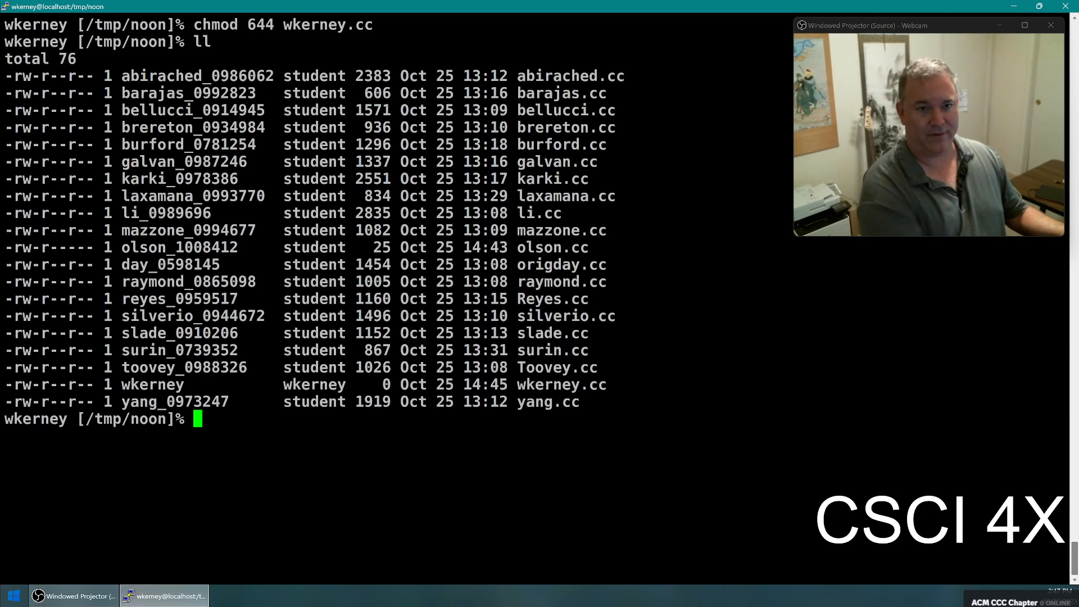
{"action": "double_click", "coordinate": [43, 385]}
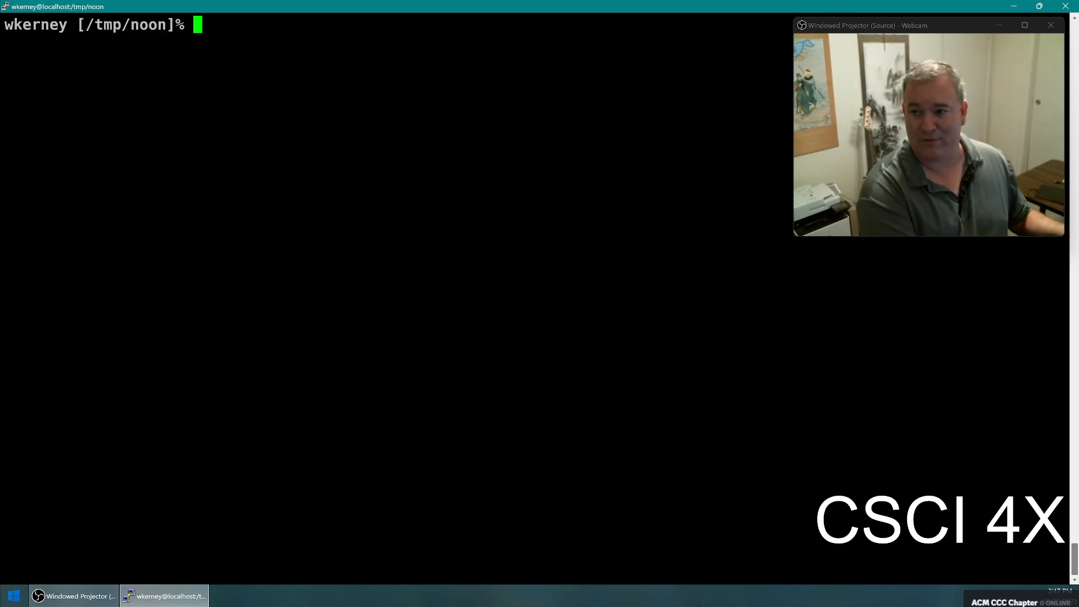
- From the home directory, copy /tmp/noon/laxamana.cc to ~ and start opening it in Vim
{"action": "type", "text": "chmod 644 wkerney.cc"}
{"action": "type", "text": "cd"}
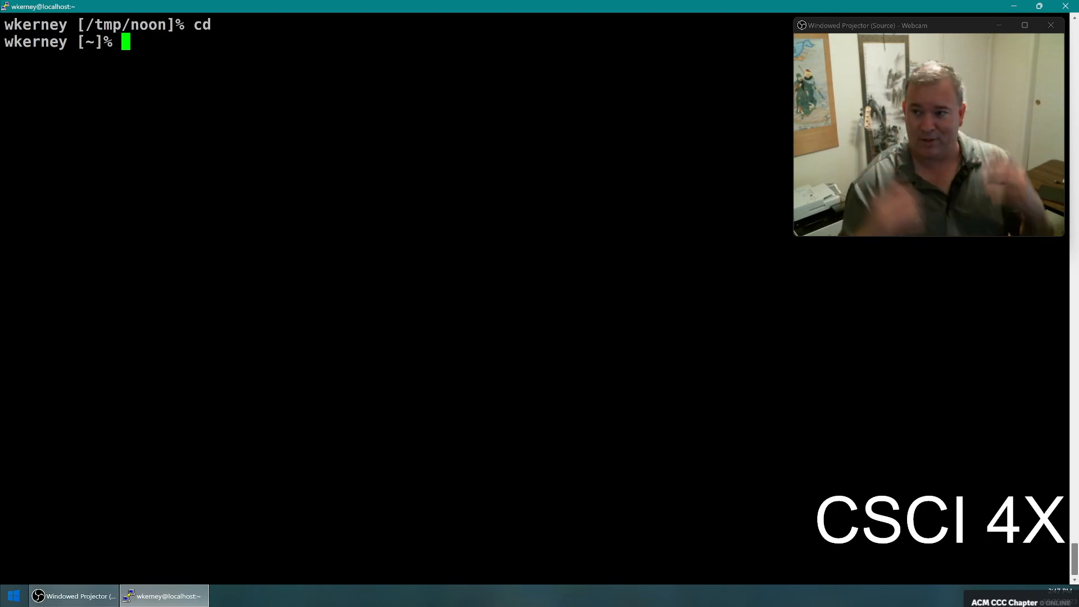
{"action": "type", "text": "cp"}
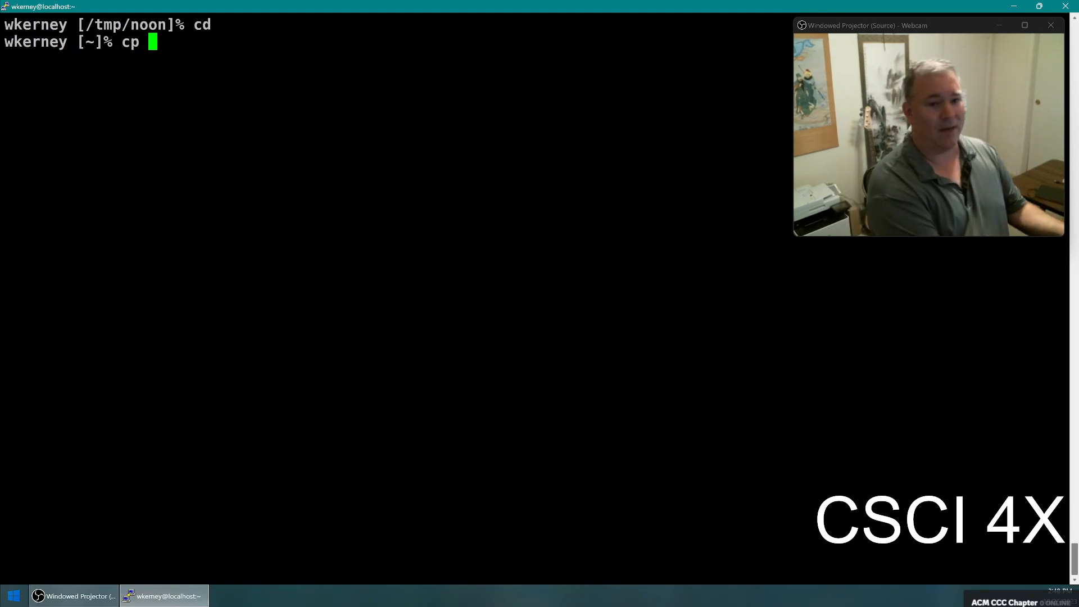
{"action": "type", "text": "/tmp/noon/laxamana.cc ."}
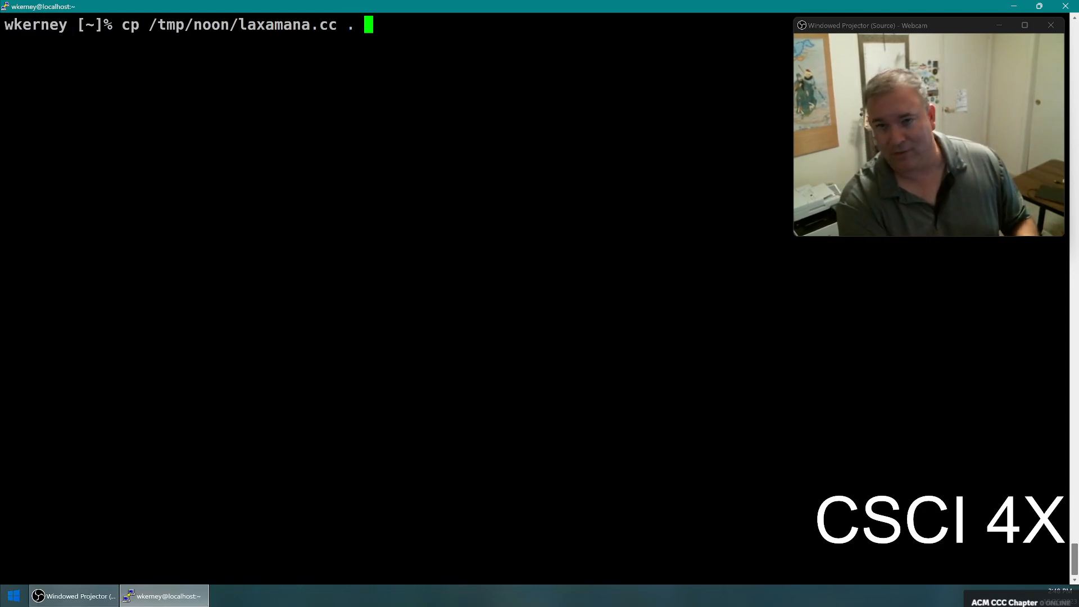
{"action": "type", "text": "~"}
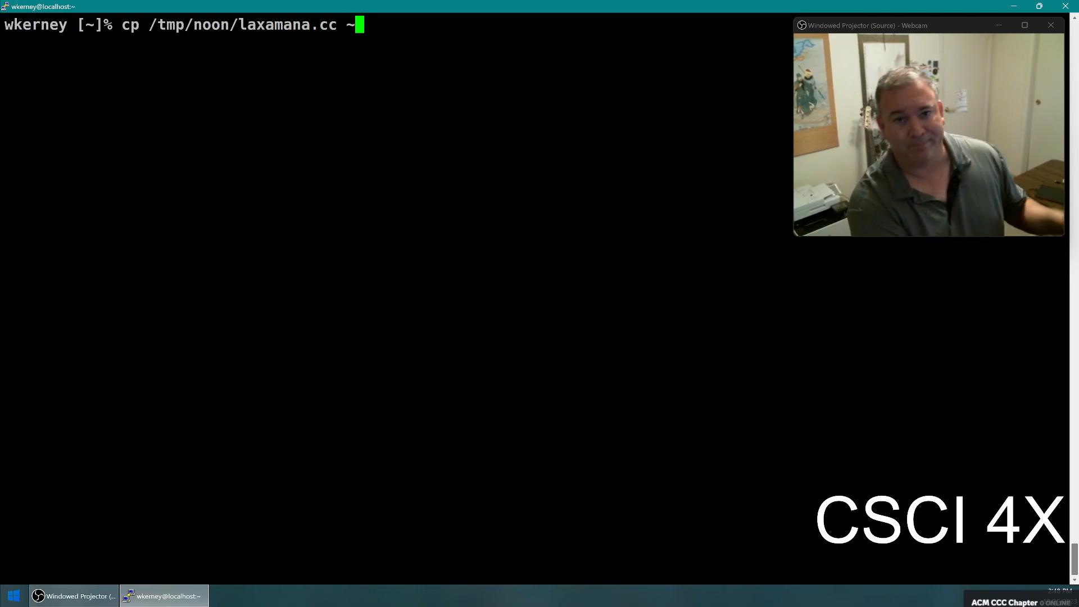
{"action": "type", "text": "vim"}
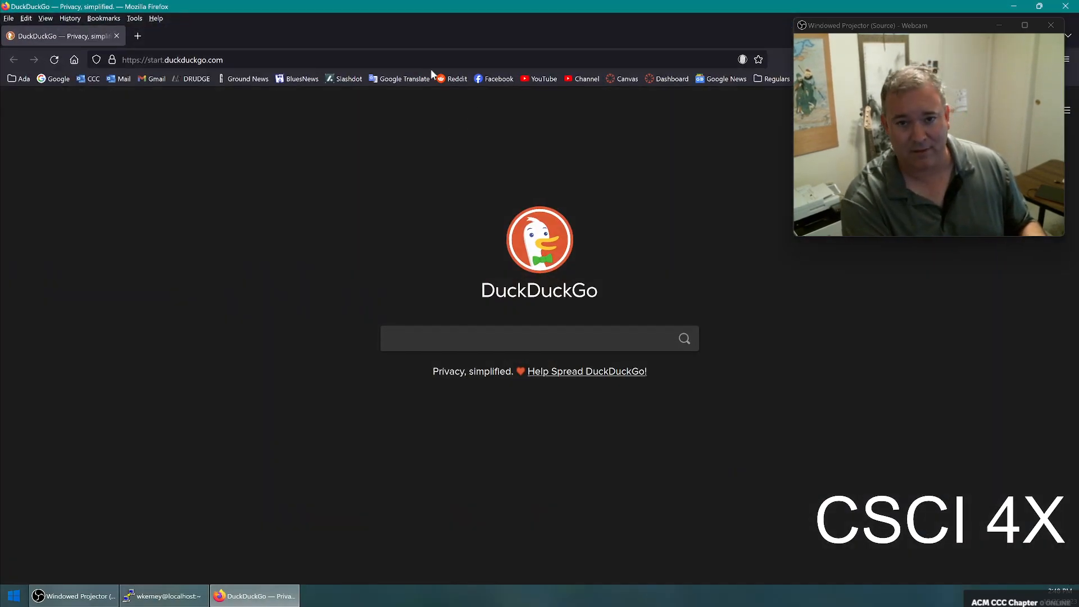
- Search 'surrey', pick the UNIX tutorial suggestion and proceed past the unsafe-HTTP warning
{"action": "left_click", "coordinate": [172, 60]}
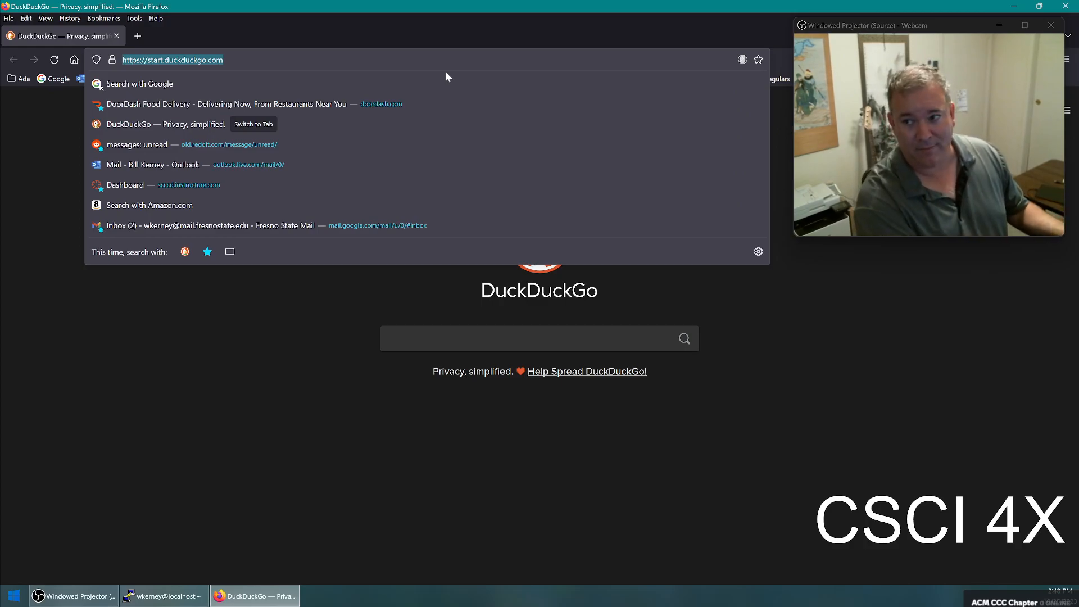
{"action": "type", "text": "surrey"}
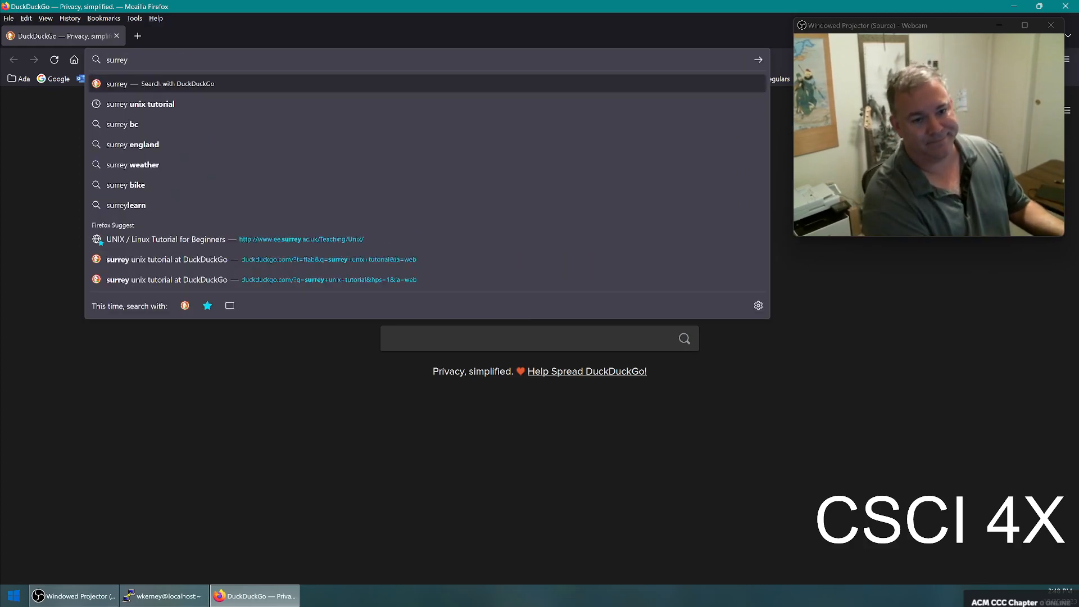
{"action": "left_click", "coordinate": [165, 238]}
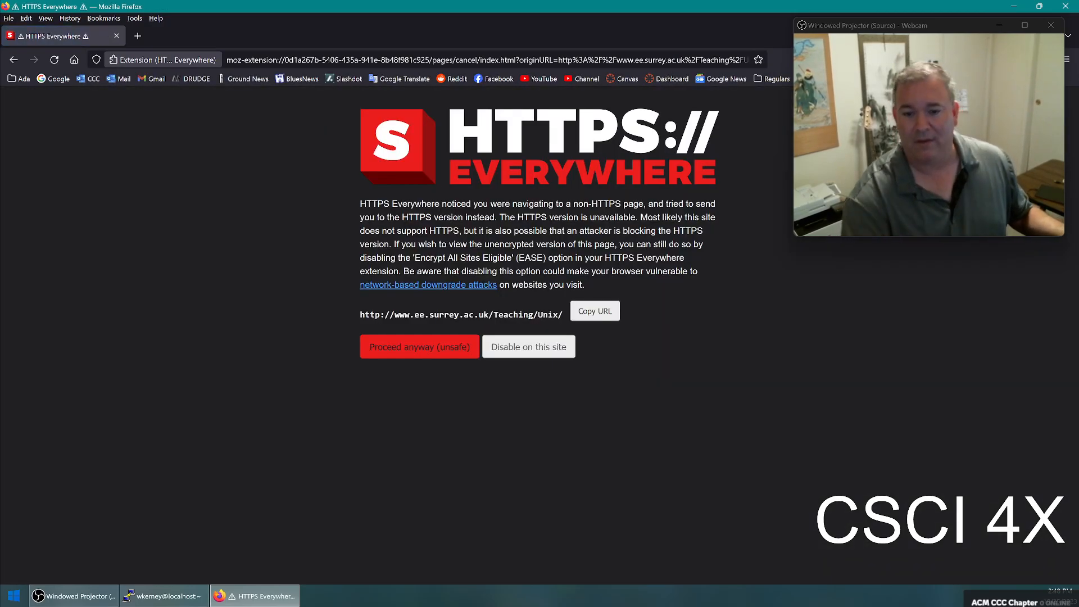
{"action": "left_click", "coordinate": [418, 346]}
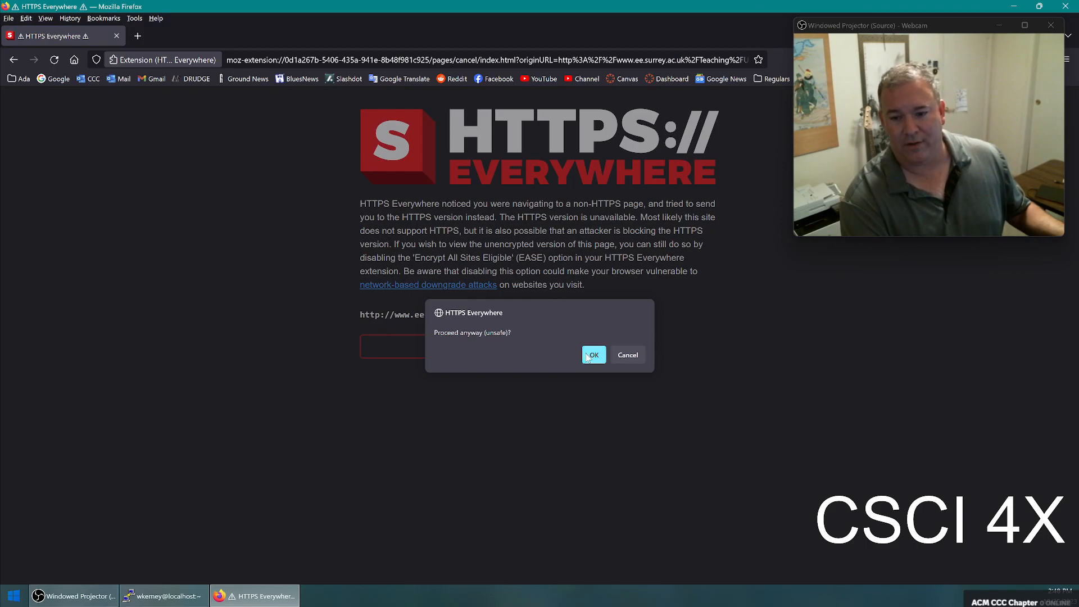
{"action": "left_click", "coordinate": [592, 355]}
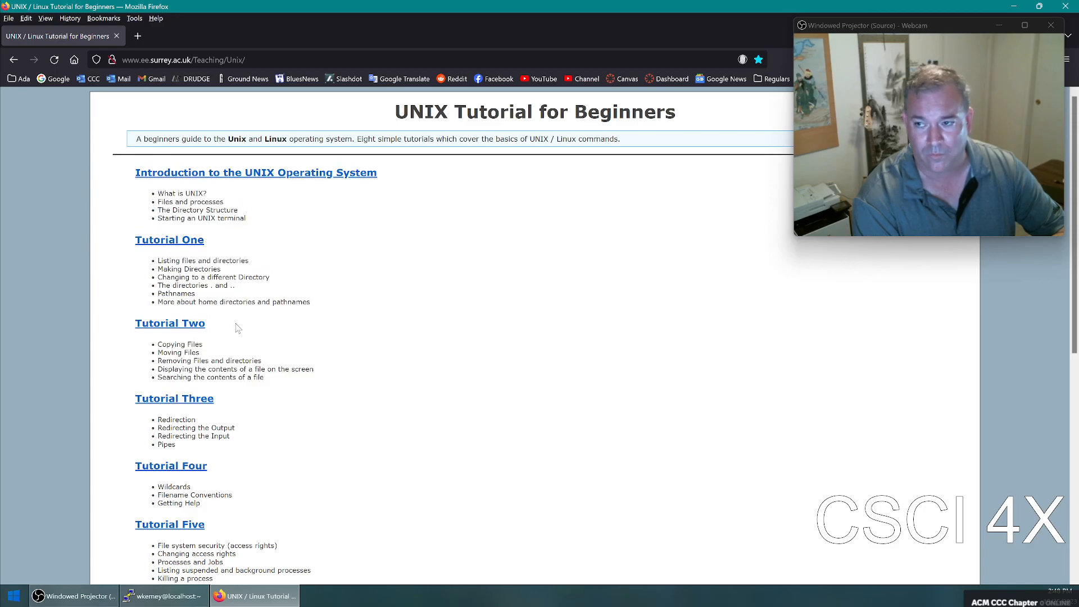
{"action": "mouse_move", "coordinate": [146, 348]}
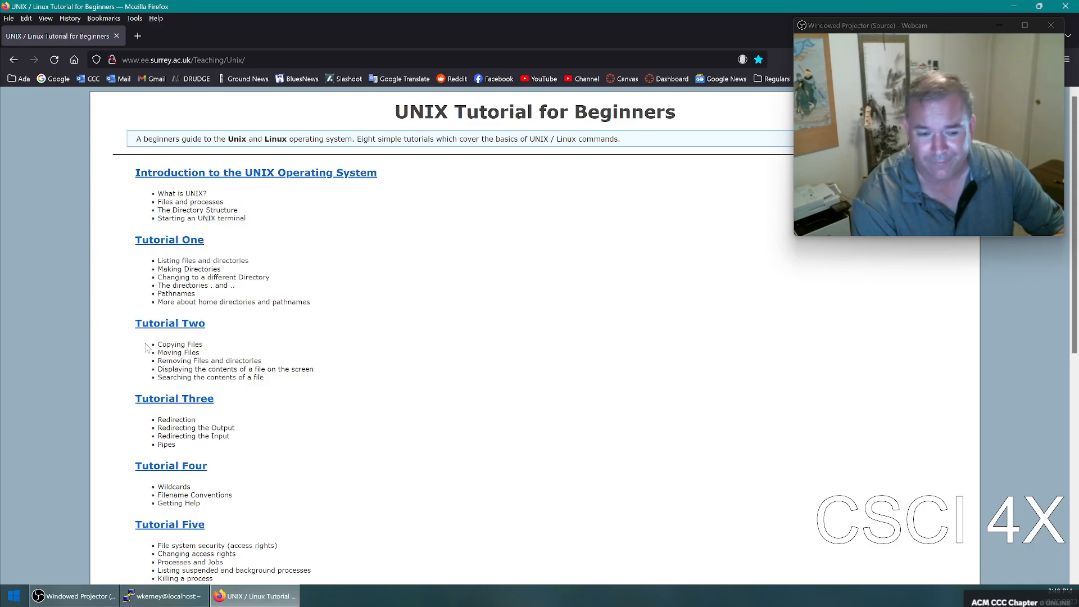
- Scroll the tutorial index and follow the Tutorial Six link on other useful UNIX commands
{"action": "double_click", "coordinate": [180, 344]}
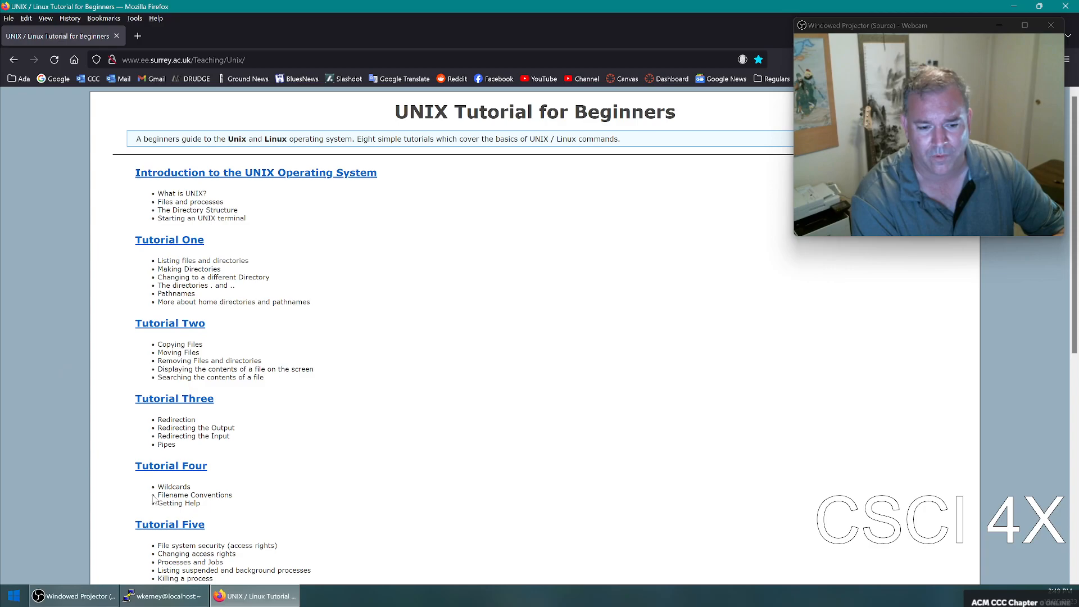
{"action": "scroll", "scroll_direction": "down", "scroll_amount": 3}
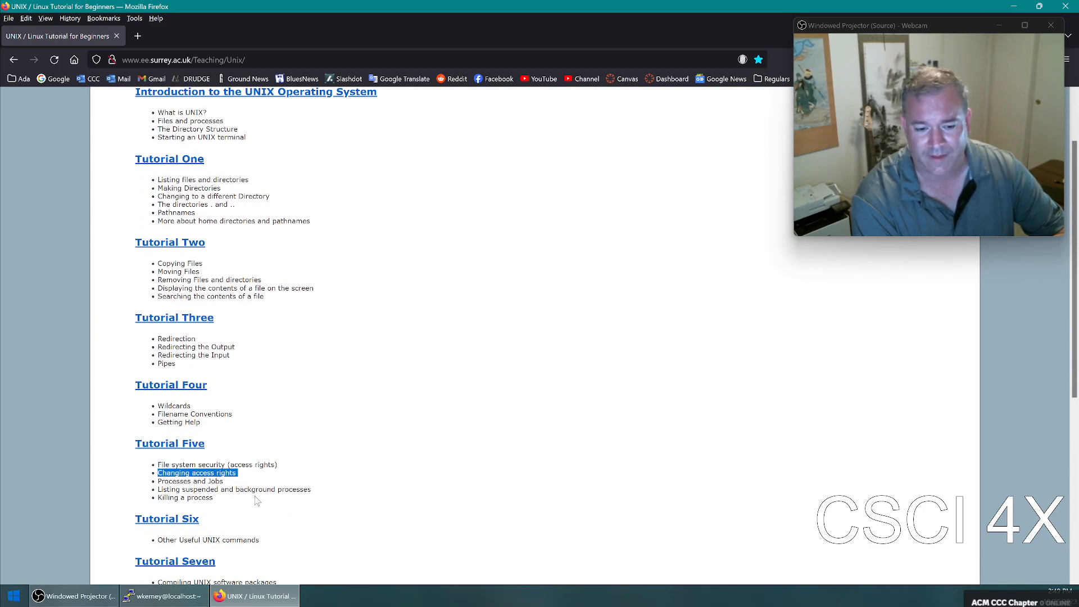
{"action": "scroll", "scroll_direction": "down", "scroll_amount": 3}
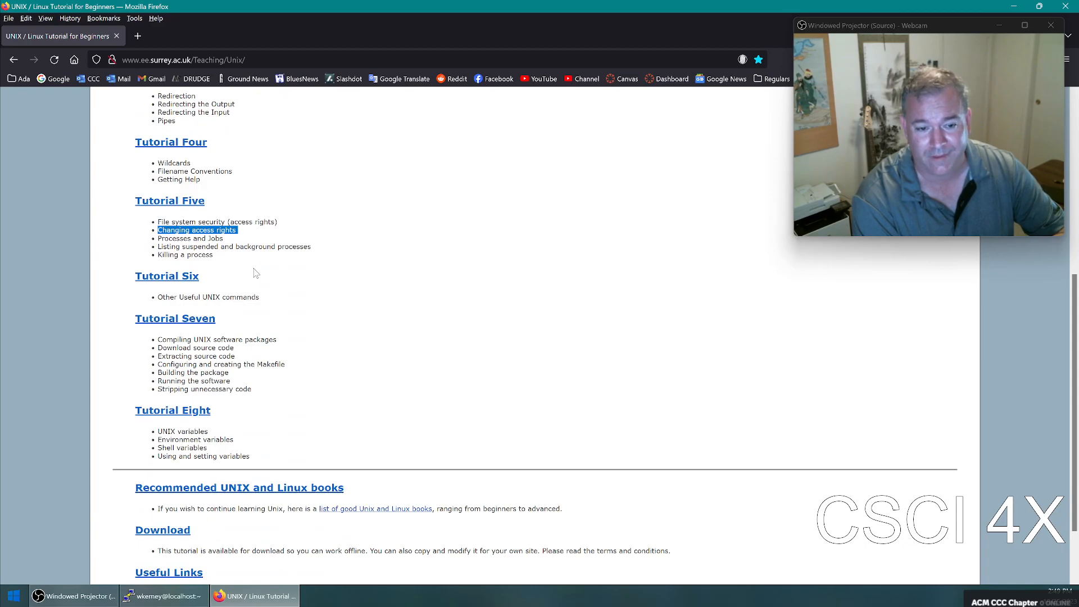
{"action": "left_click", "coordinate": [166, 276]}
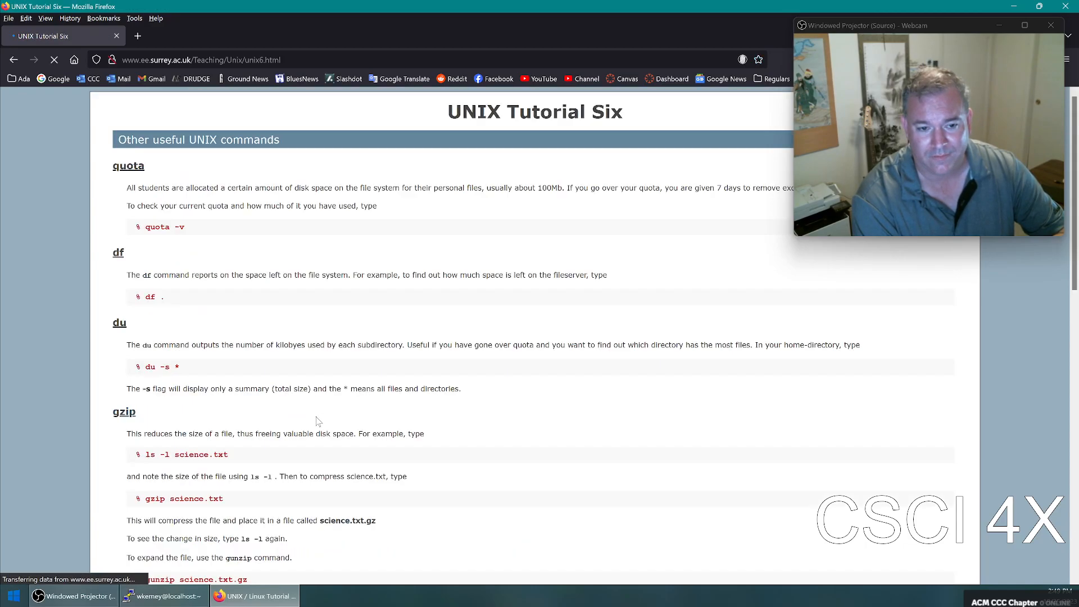
- Skim Tutorial Six's commands (zcat, file, diff, find, history) and go back to the index
{"action": "scroll", "scroll_direction": "down", "scroll_amount": 3}
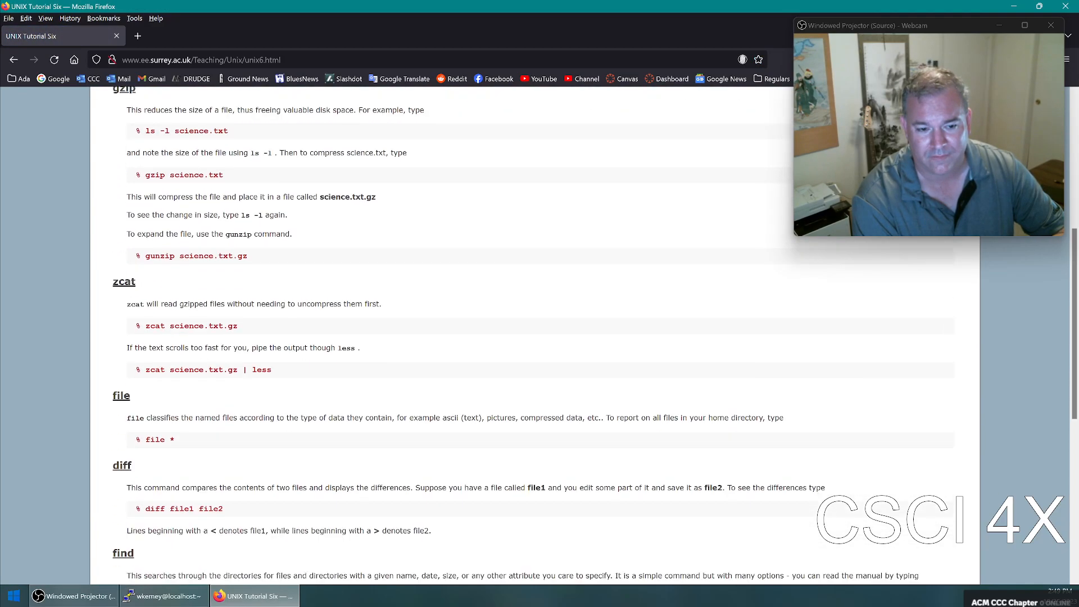
{"action": "scroll", "scroll_direction": "down", "scroll_amount": 3}
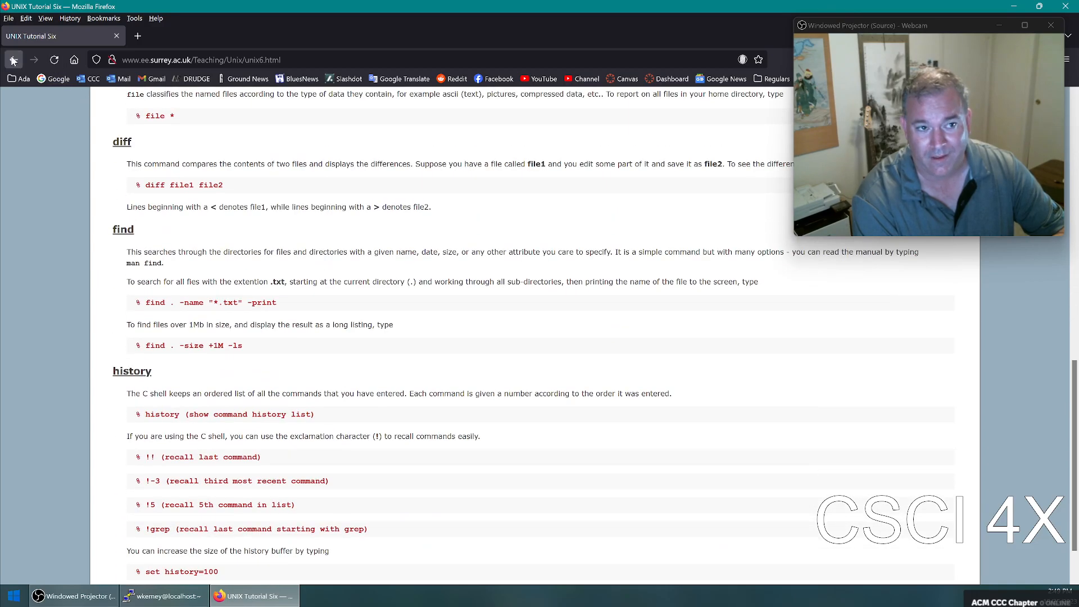
{"action": "left_click", "coordinate": [14, 60]}
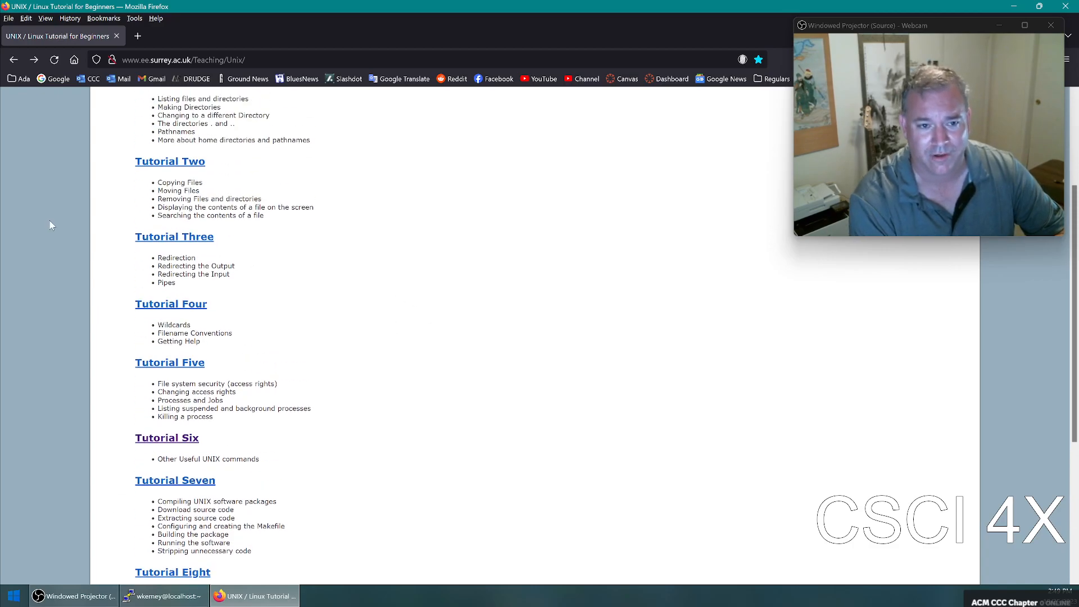
{"action": "mouse_move", "coordinate": [293, 489]}
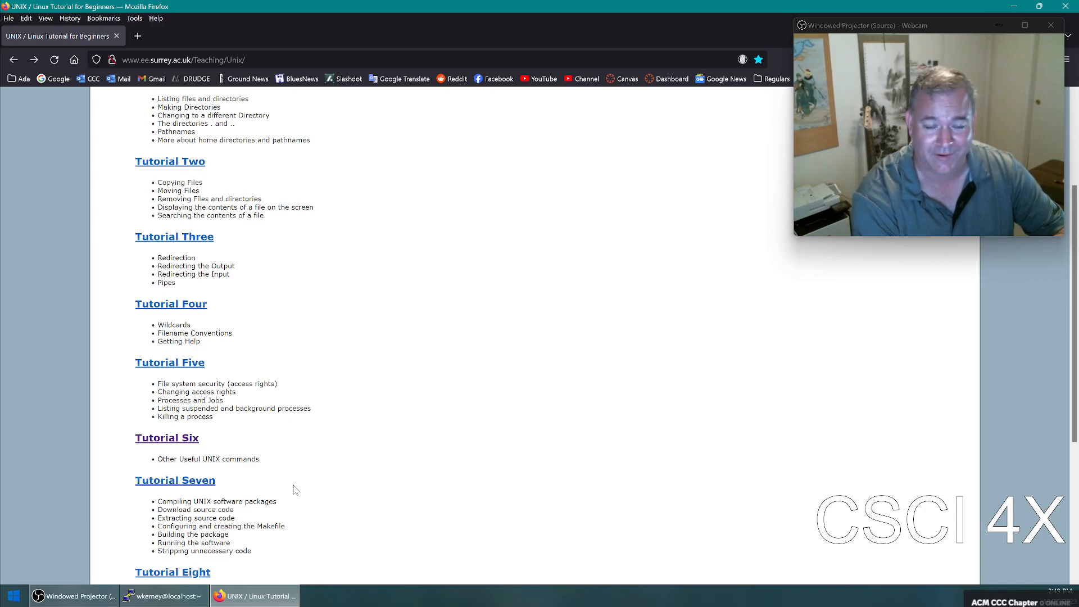
{"action": "scroll", "scroll_direction": "up", "scroll_amount": 3}
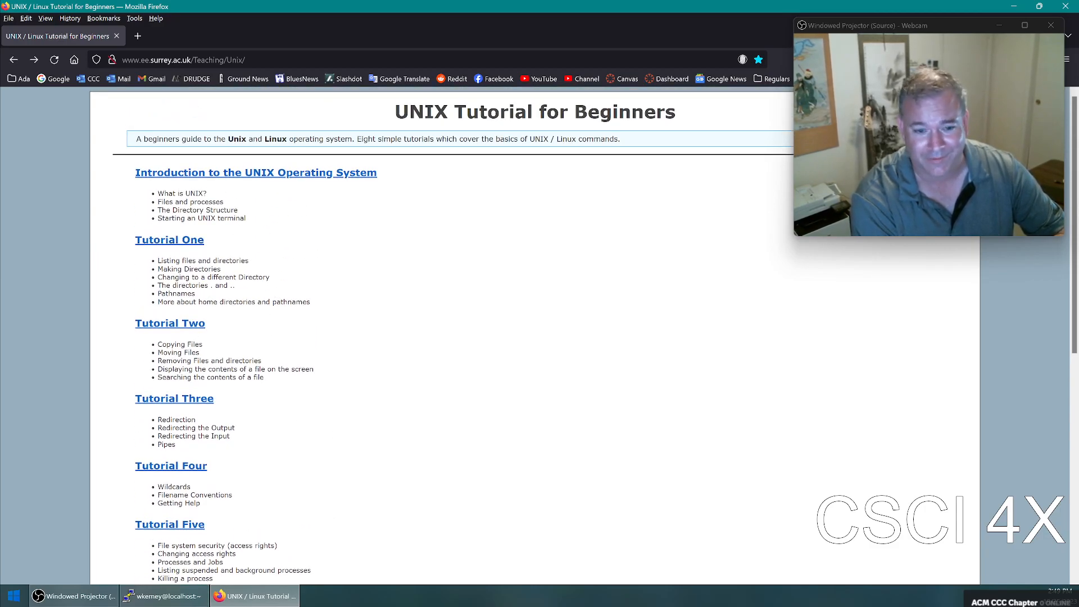
{"action": "mouse_move", "coordinate": [191, 324]}
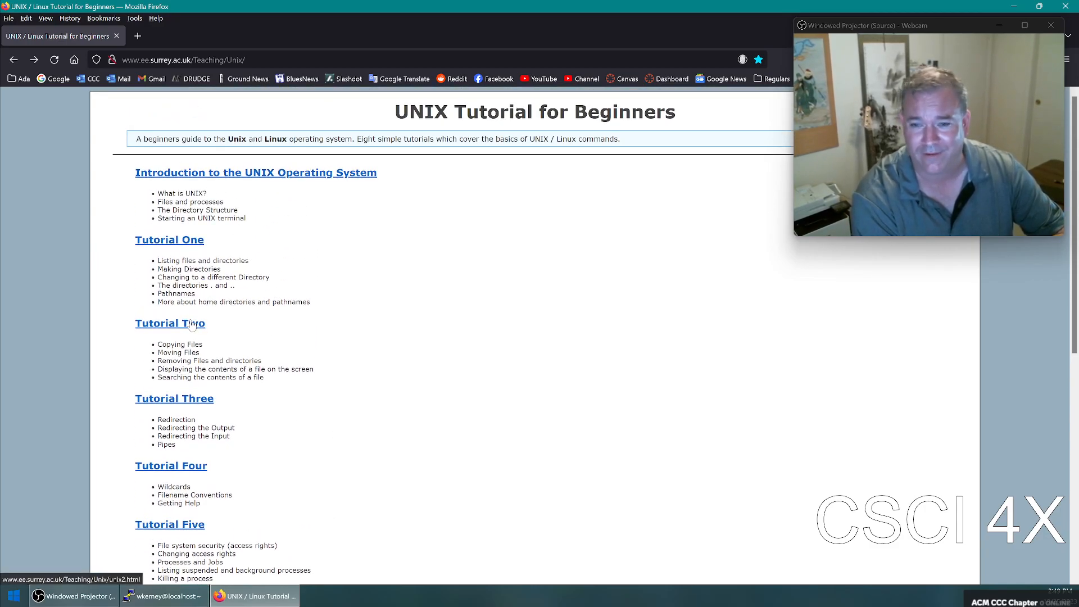